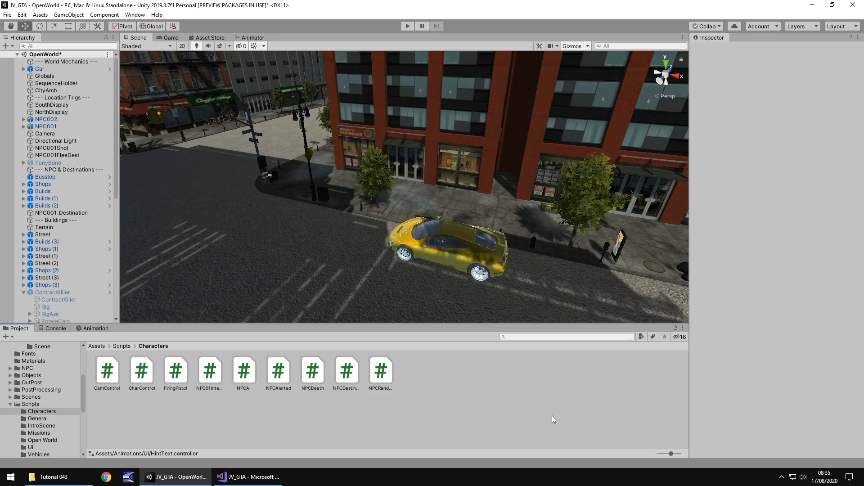
mouse_move(426, 370)
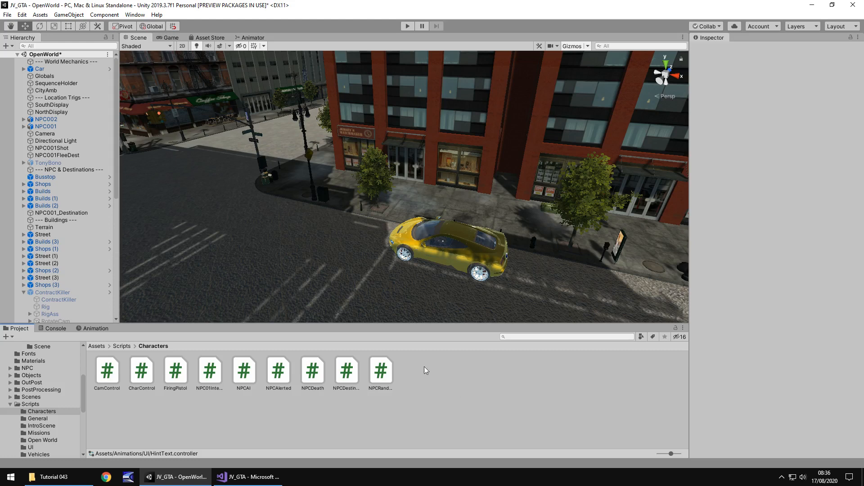
mouse_move(394, 222)
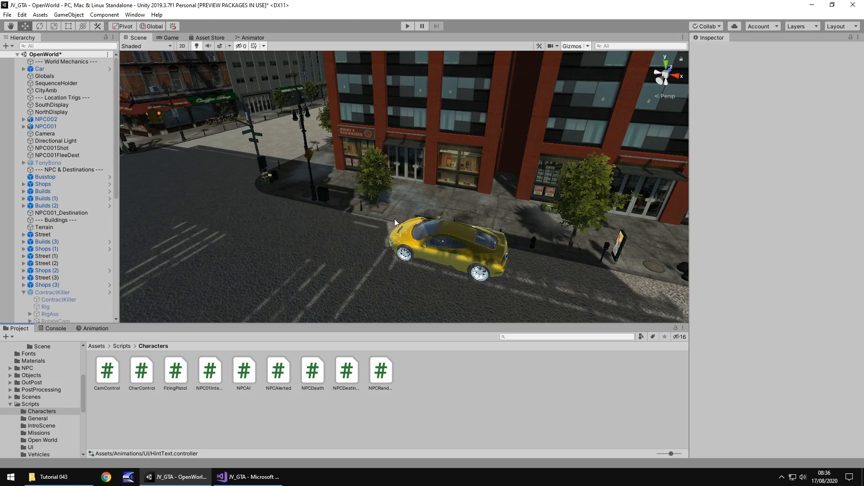
mouse_move(423, 212)
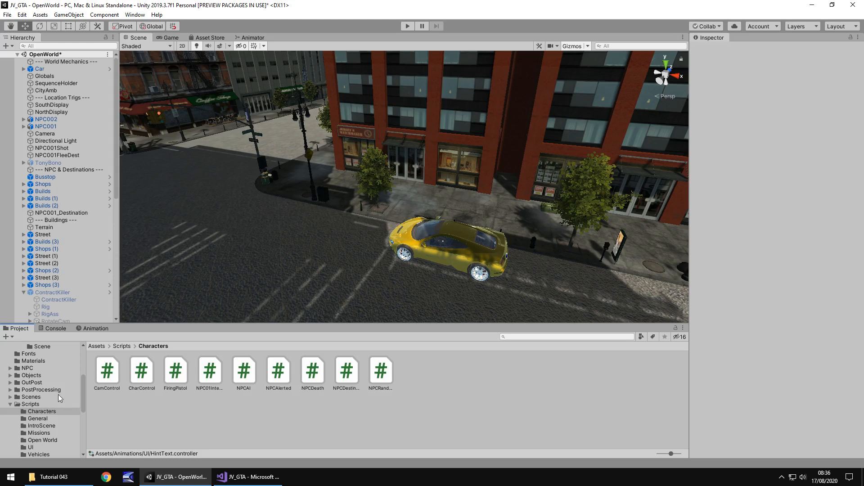
mouse_move(225, 409)
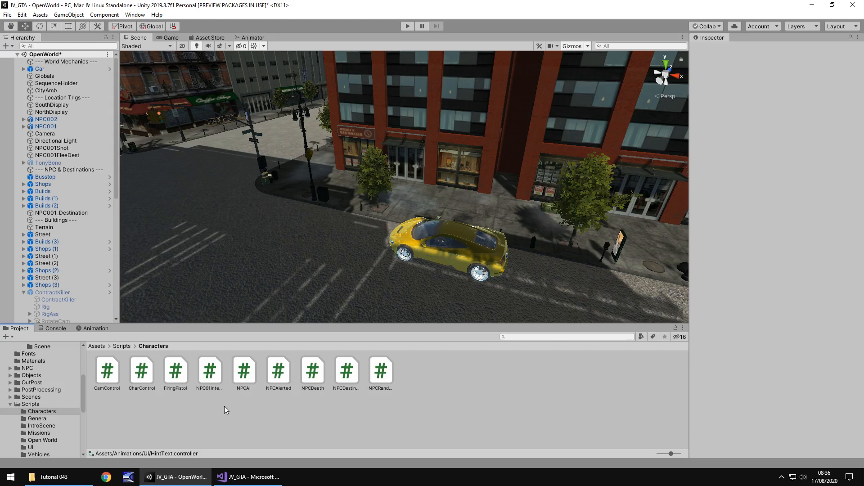
mouse_move(174, 411)
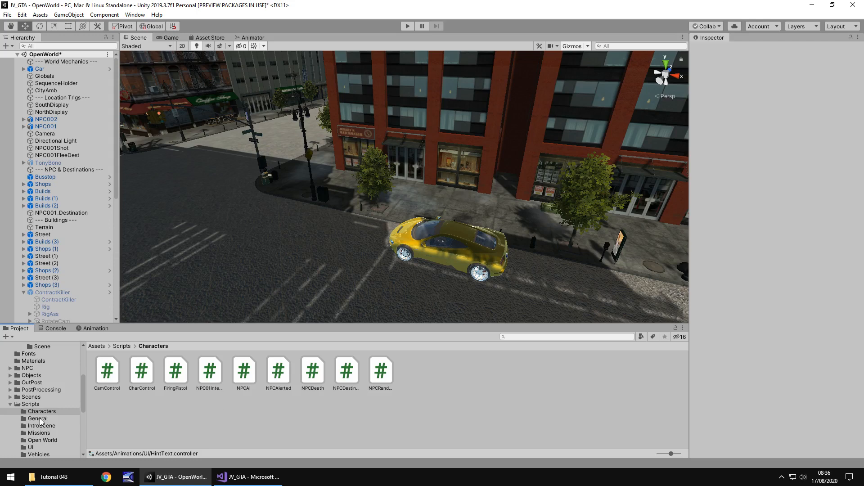
Step: Delete the Animator Play("HintFade") line in GlobalHints.cs and leave an empty line after the message
left_click(30, 448)
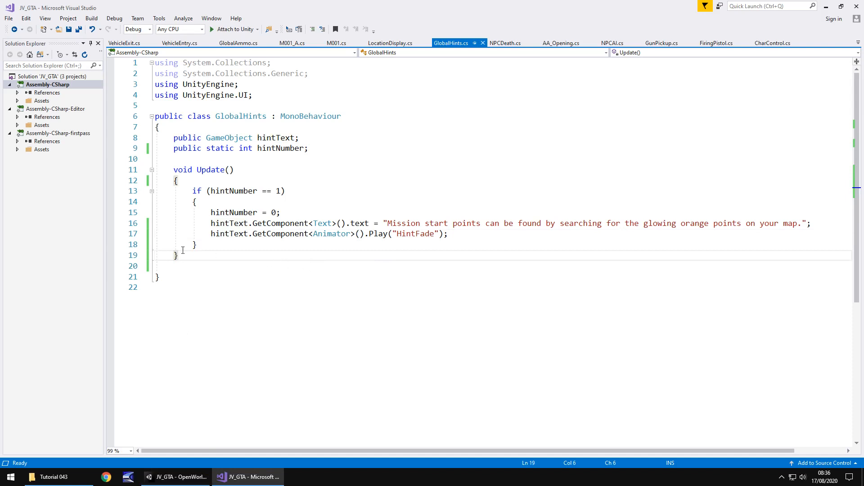
mouse_move(402, 233)
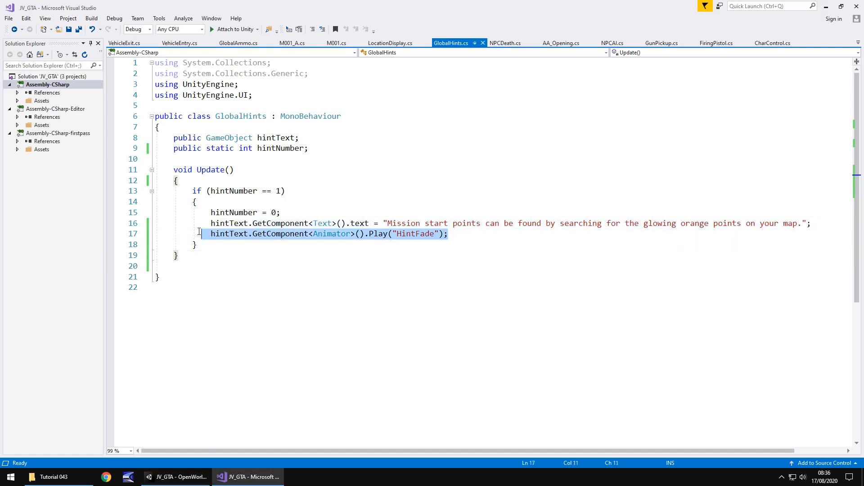
left_click(450, 234)
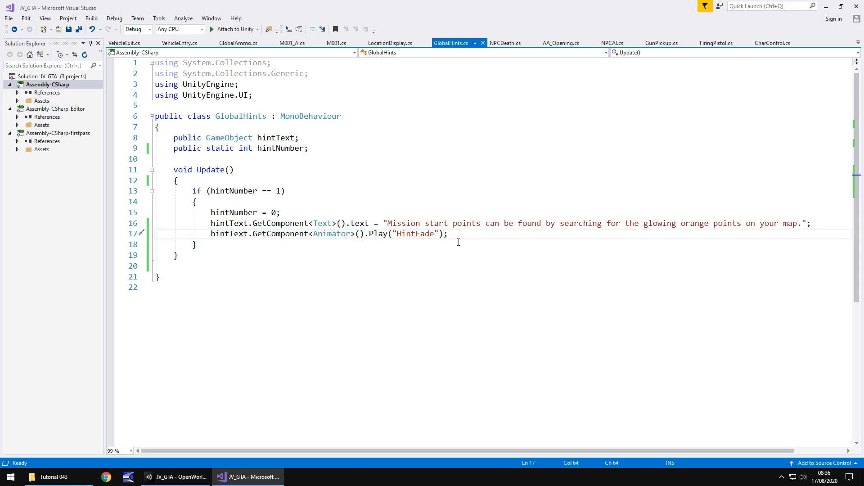
double_click(420, 233)
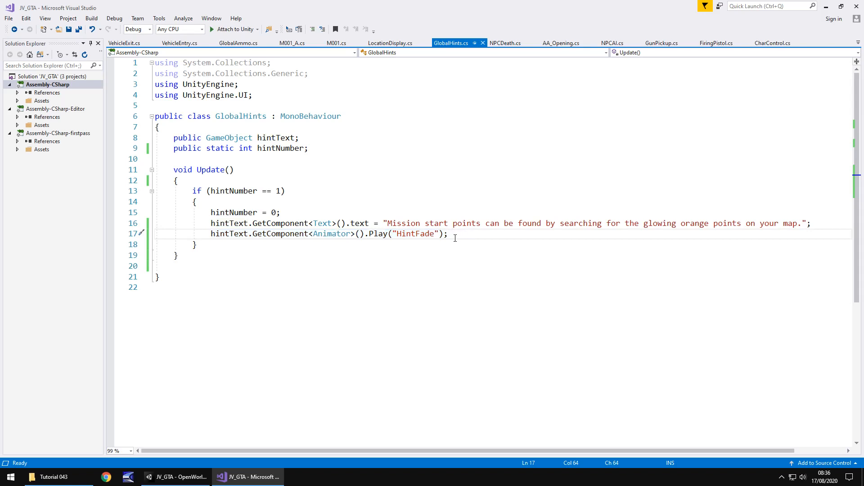
mouse_move(463, 234)
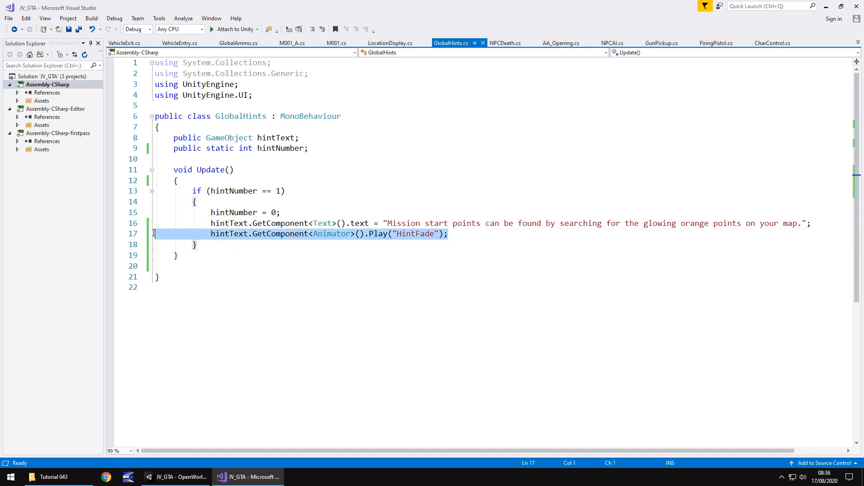
key("Delete")
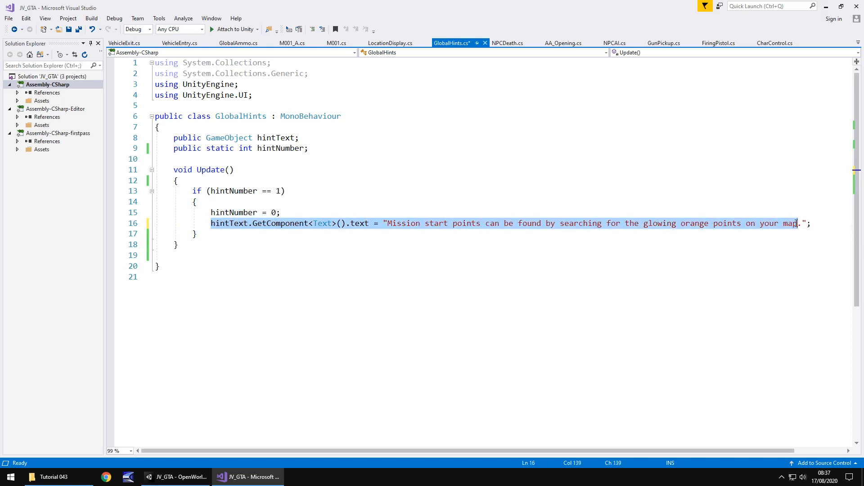
key("enter")
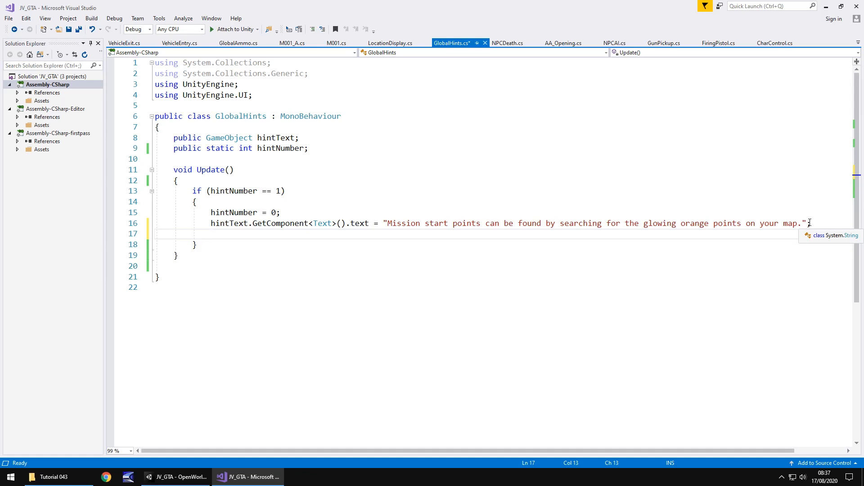
Step: Add hintText.SetActive(false); and hintText.SetActive(true); beneath the hint text assignment in Update()
type("hint")
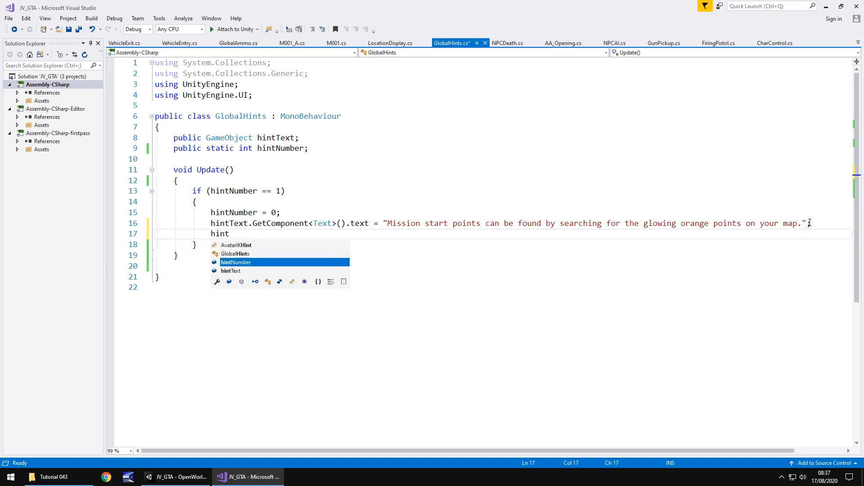
type("Text")
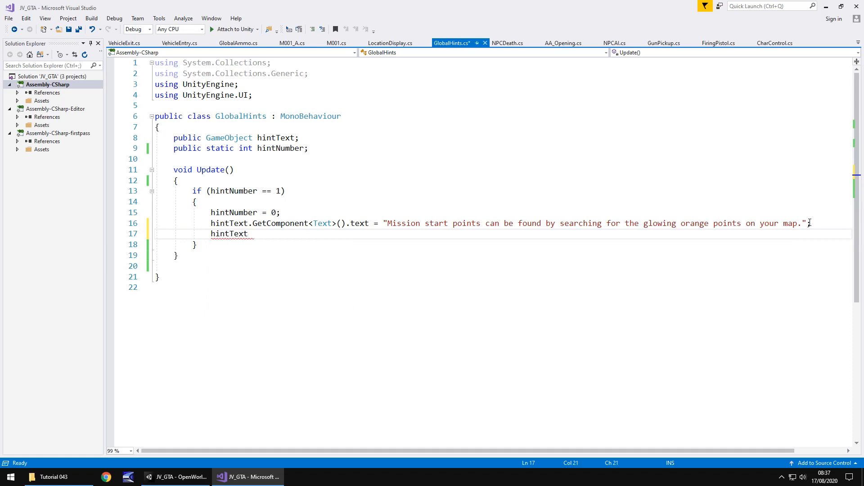
type("SetActive(false);")
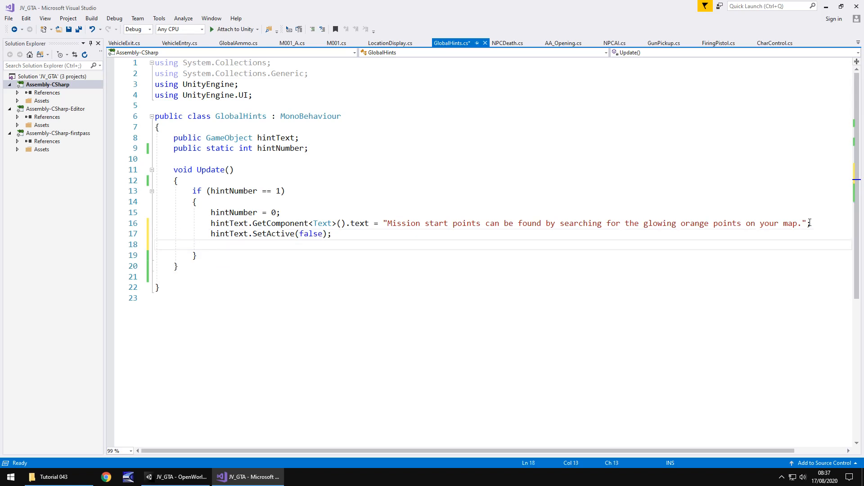
type("hintText")
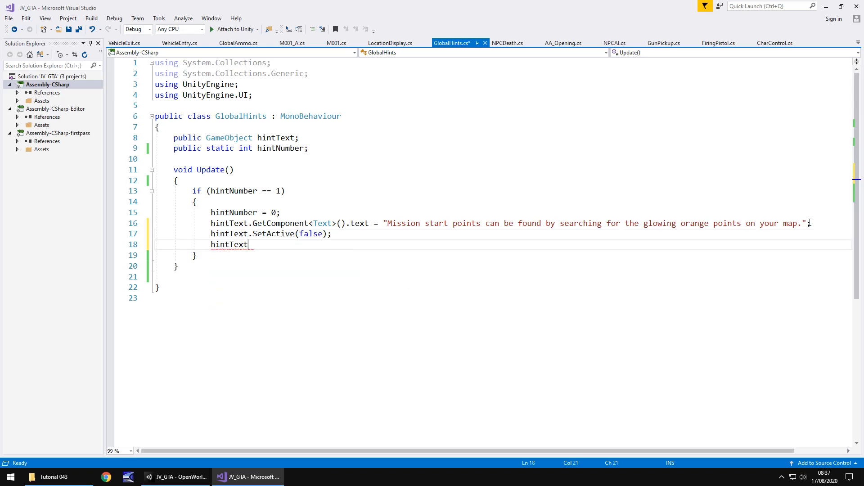
type(".SetActive")
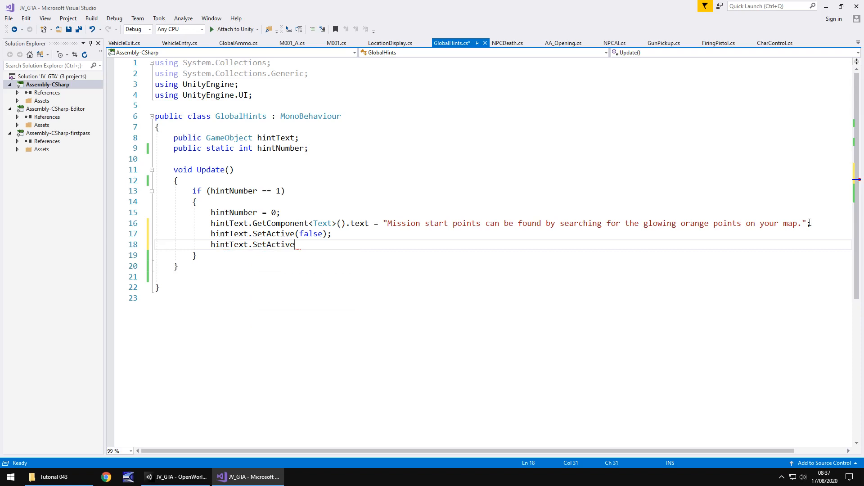
type("(true)")
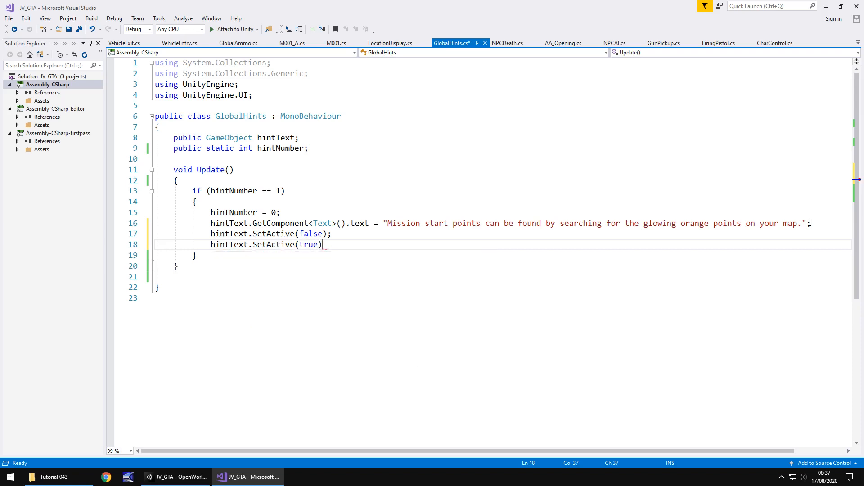
type(";")
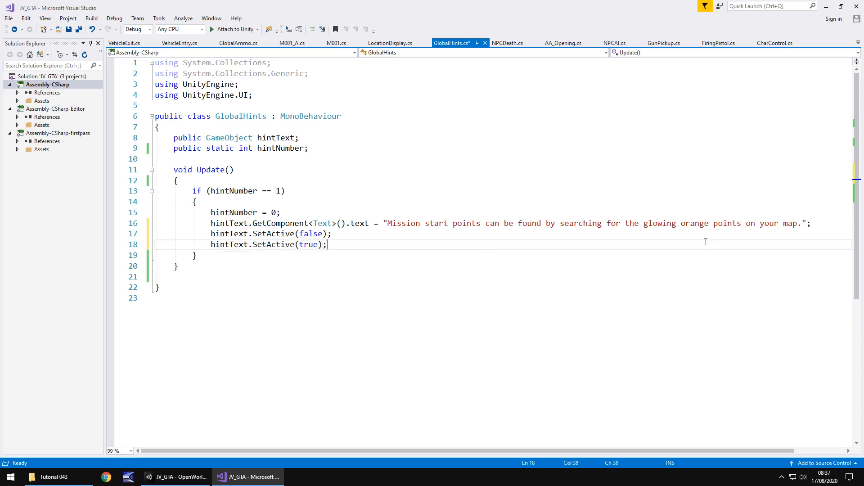
mouse_move(218, 191)
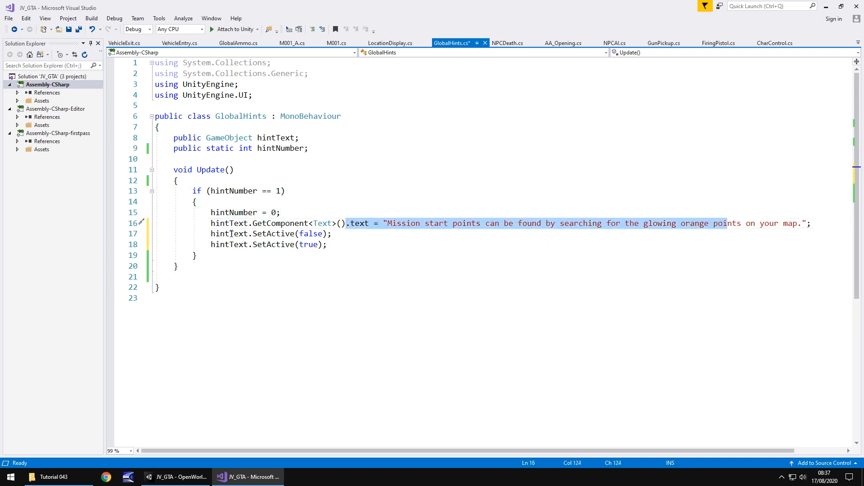
left_click(332, 245)
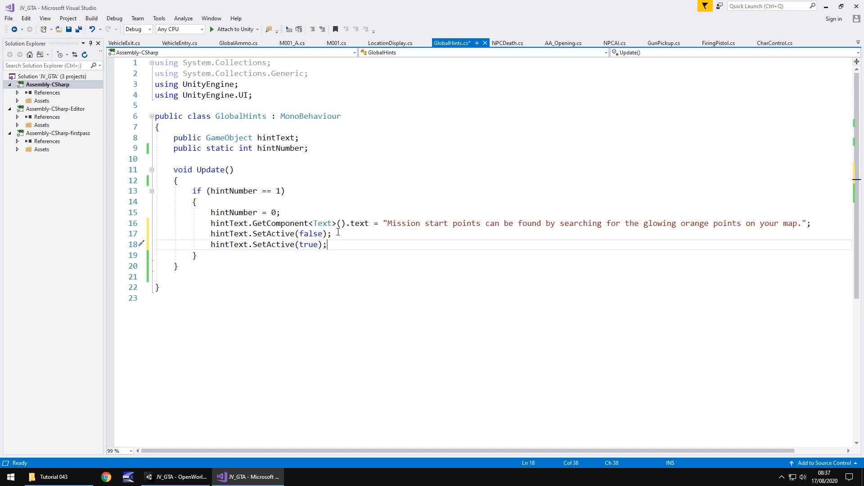
mouse_move(191, 191)
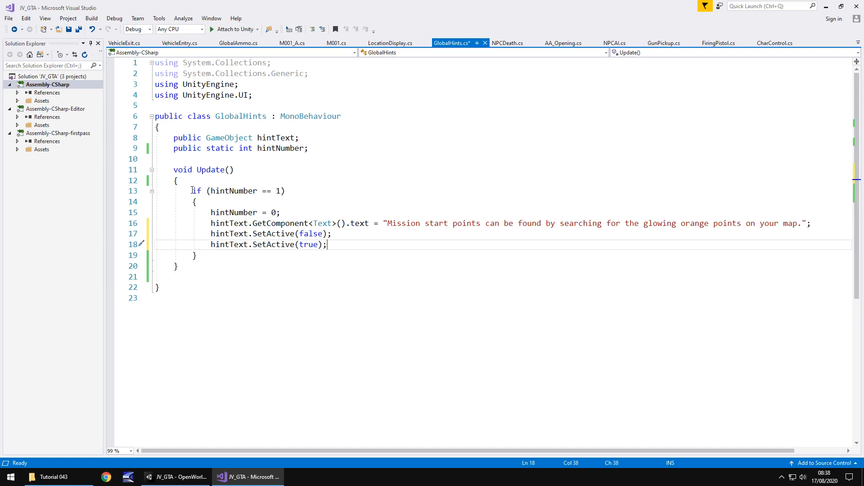
Step: Copy the first hint block into a second block for hint number 2 and clear its message
left_click_drag(192, 191, 197, 255)
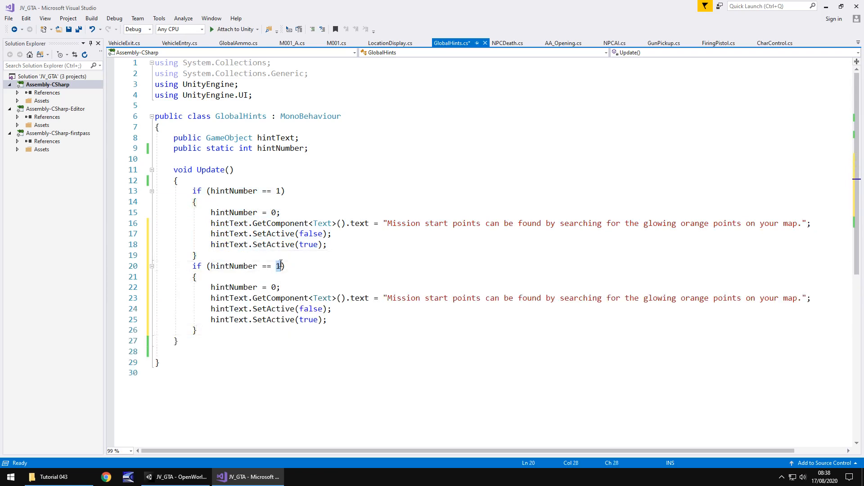
type("2")
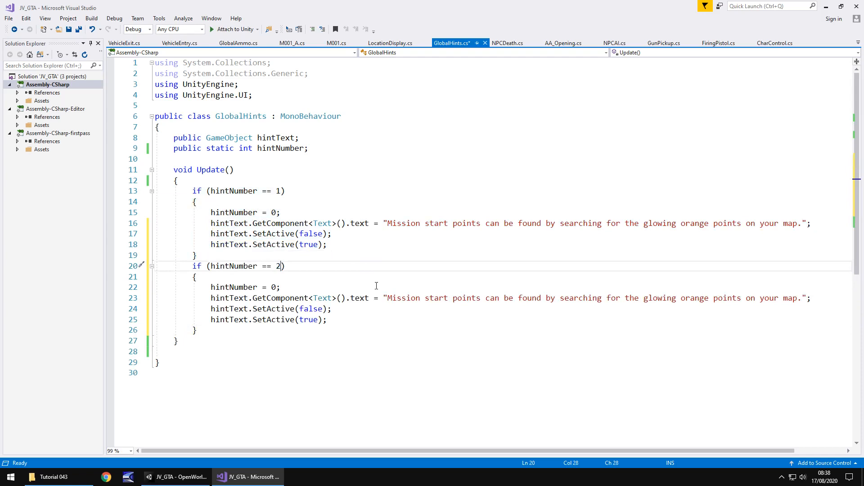
mouse_move(395, 298)
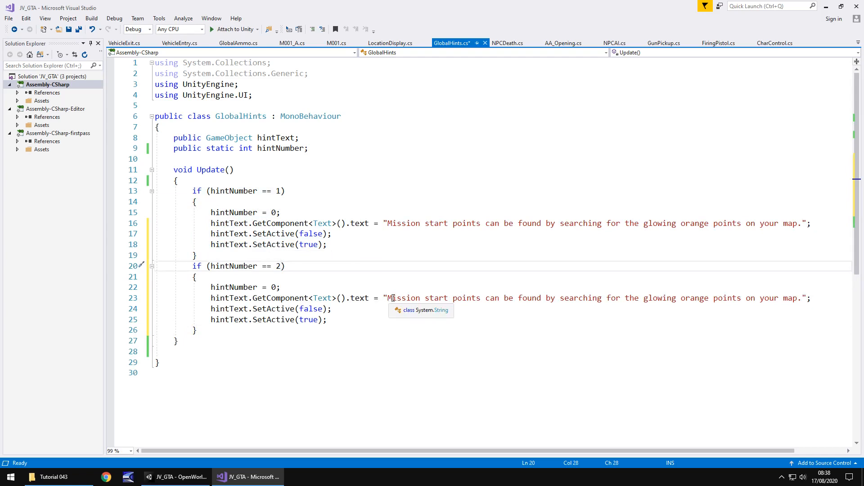
left_click_drag(387, 298, 805, 298)
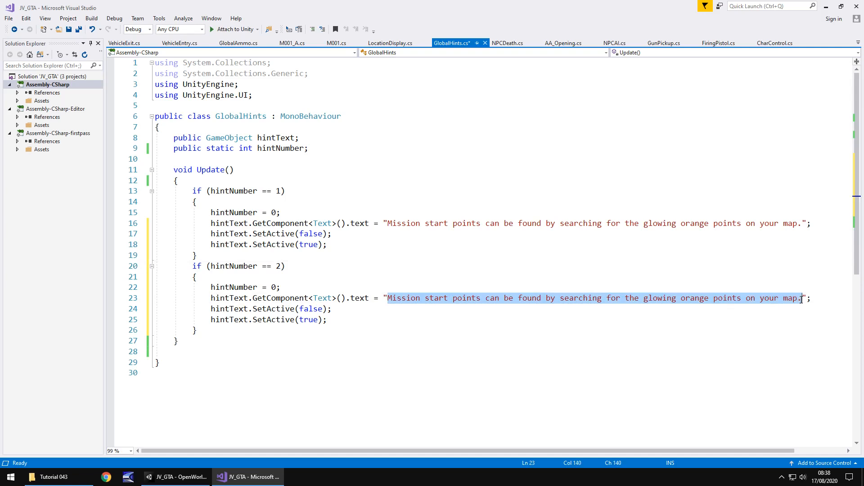
key("Delete")
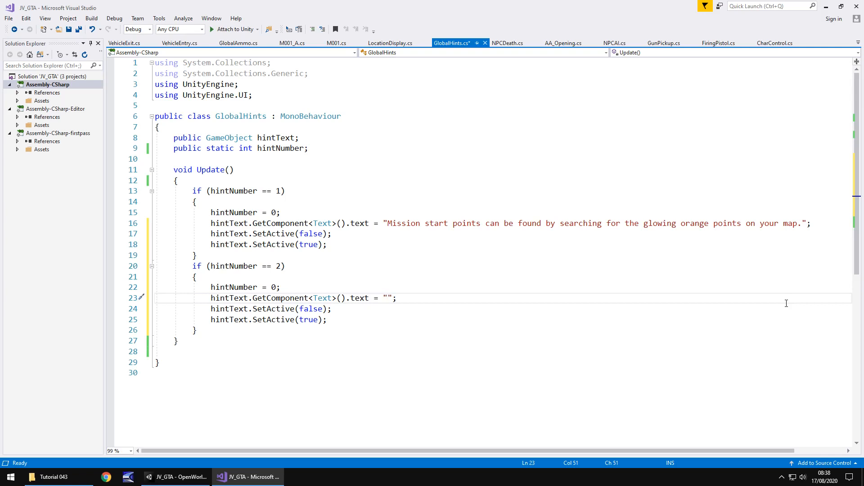
Step: Write the message 'Press W to drive forward S to reverse the vehicle.' and save GlobalHints.cs
type("Press")
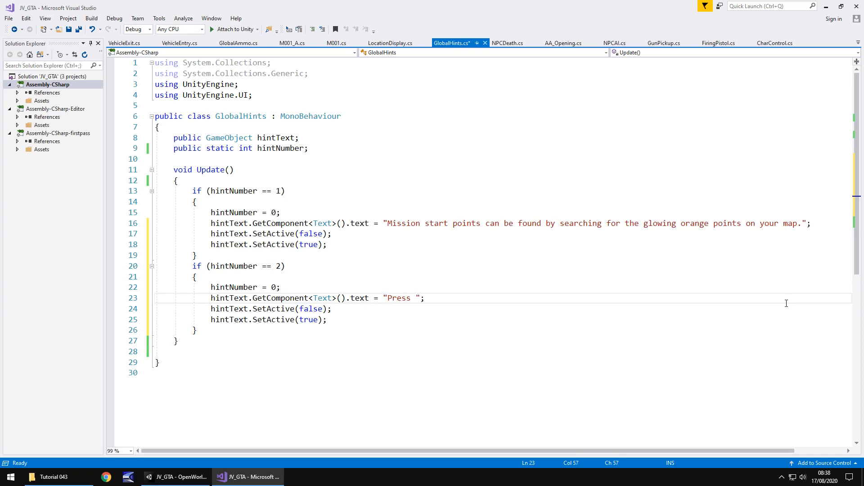
type("W to drive for")
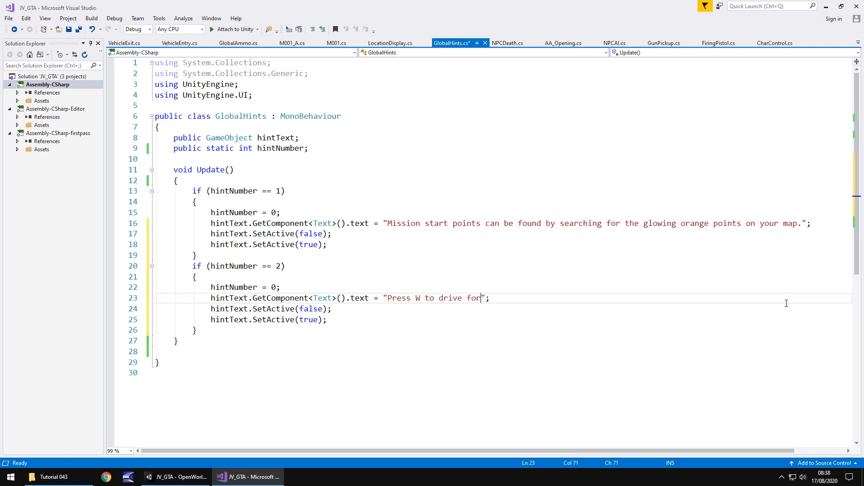
type("ward and press")
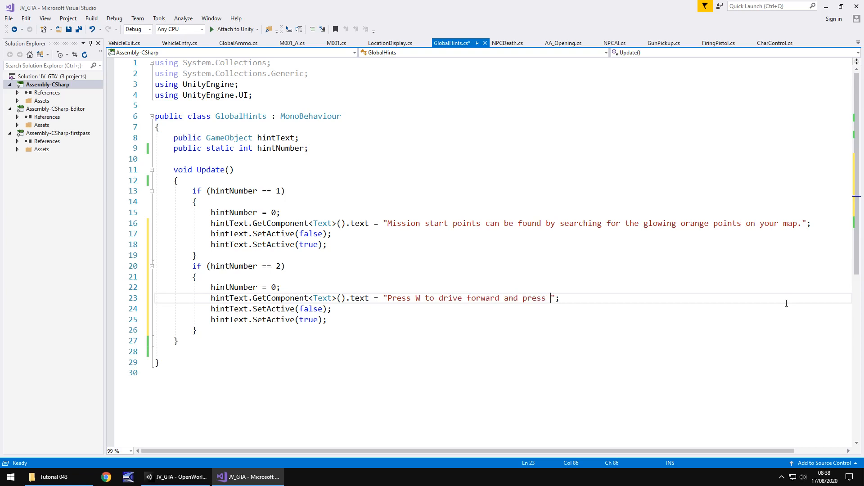
type("S to rever")
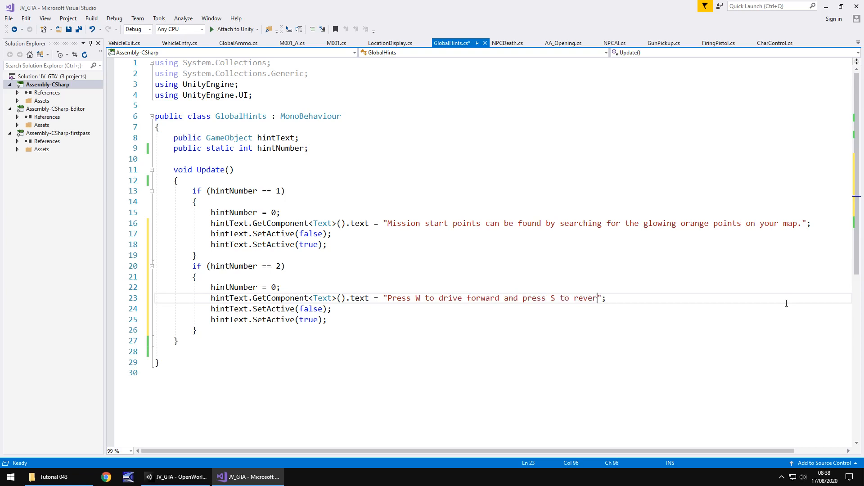
type("se the vehicle")
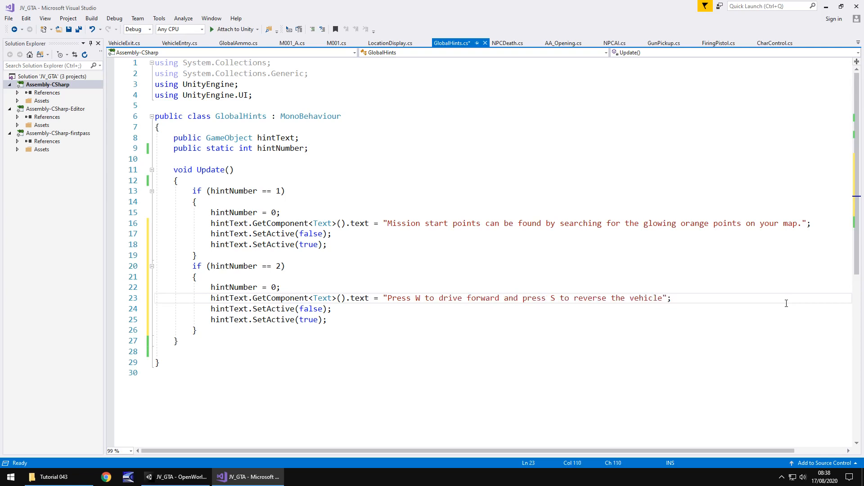
type(".")
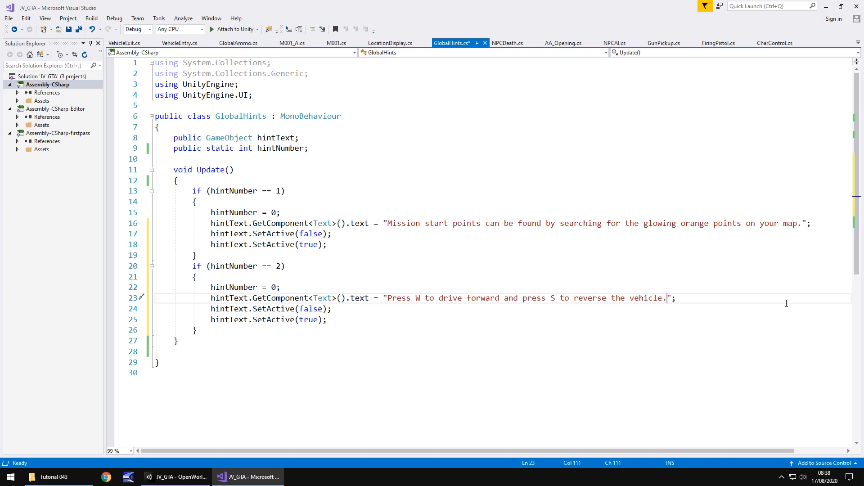
key("ctrl+s")
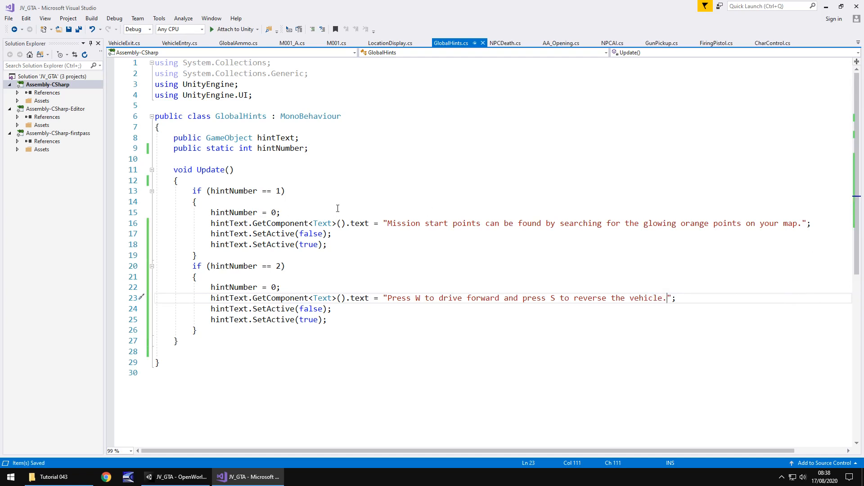
mouse_move(345, 206)
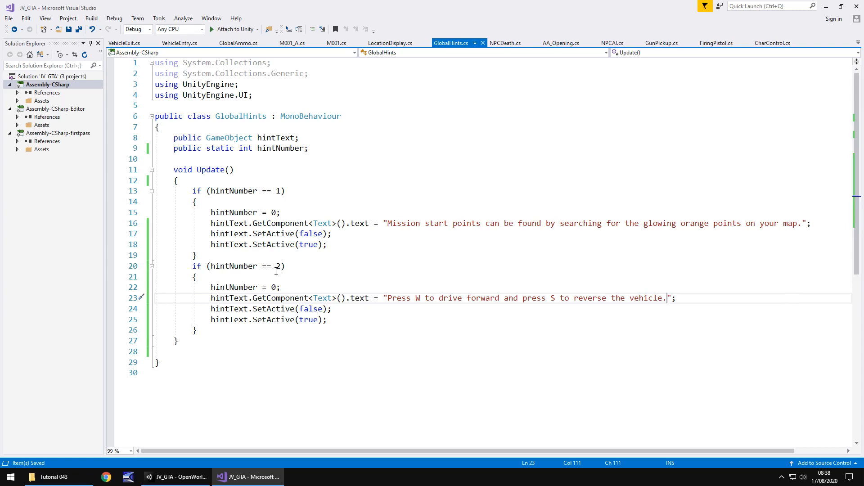
mouse_move(279, 266)
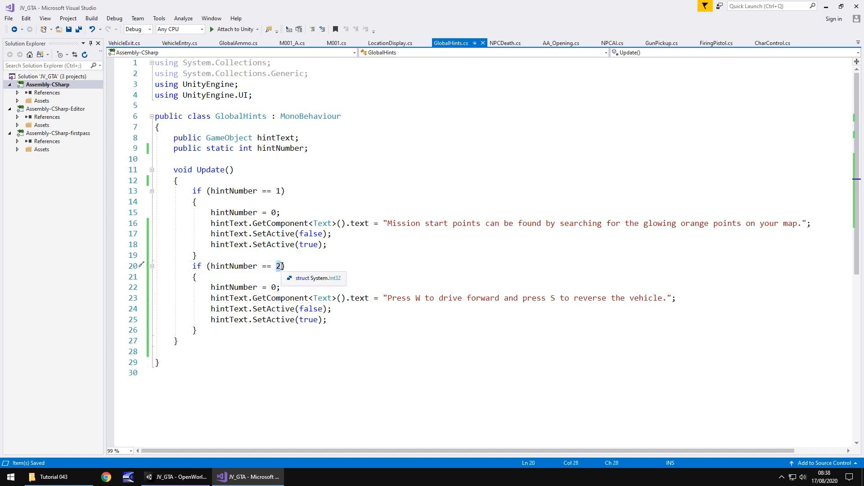
mouse_move(180, 44)
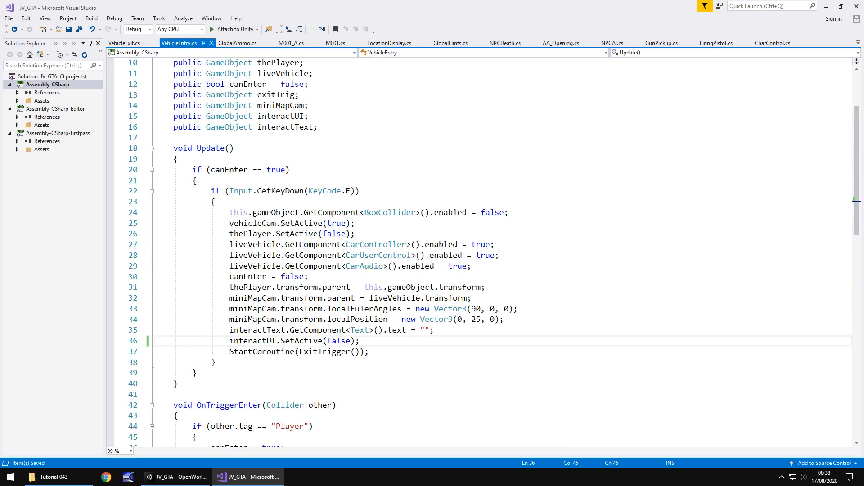
mouse_move(335, 203)
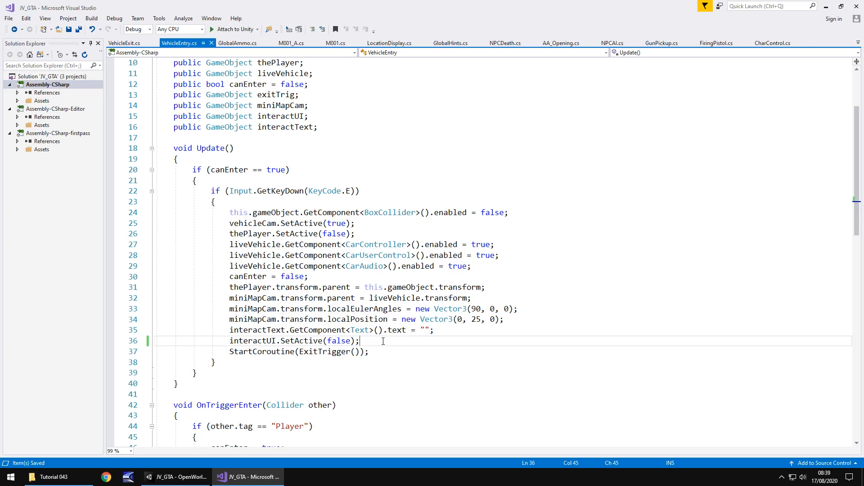
mouse_move(223, 351)
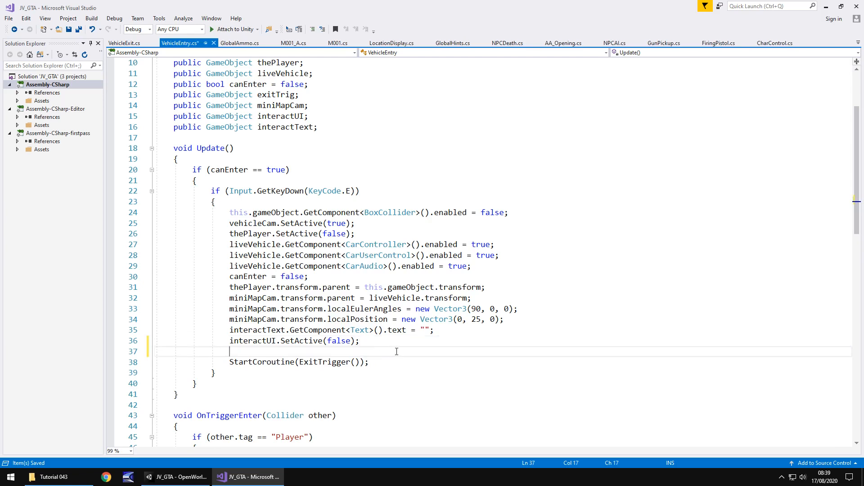
Step: Add GlobalHints.hintNumber = 2; in VehicleEntry.cs so entering a vehicle shows the driving hint
type("Global")
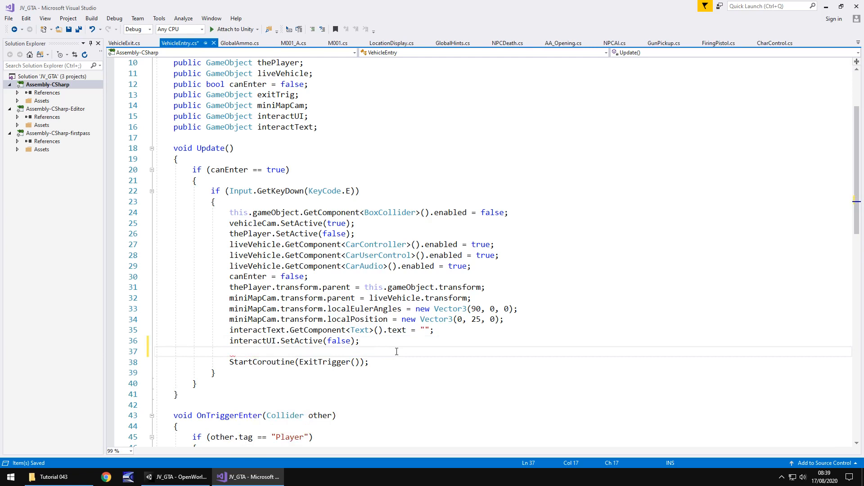
type("GlobalHints.")
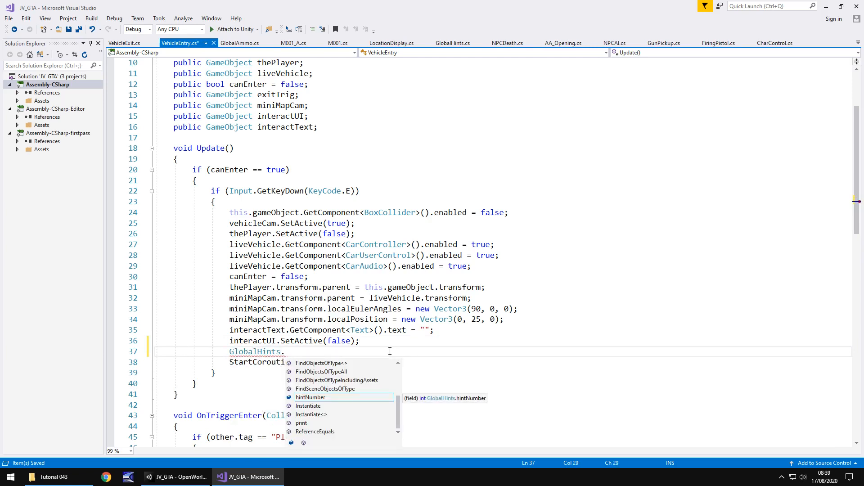
type("hintNumber =")
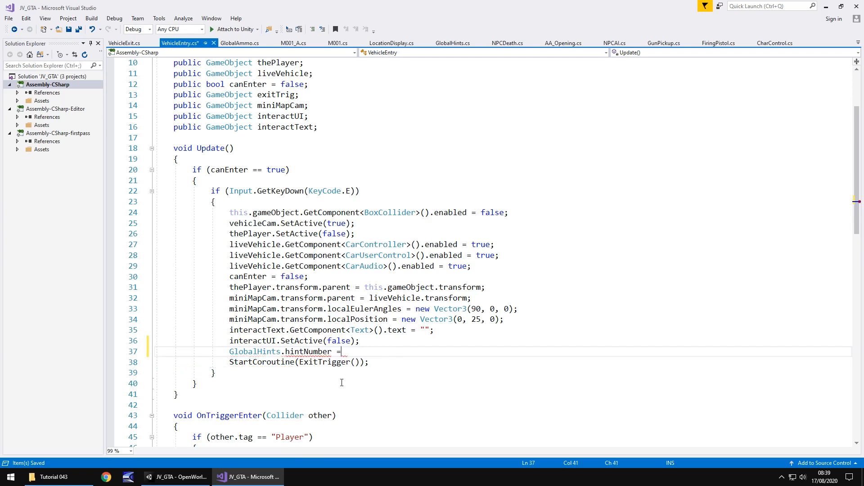
type("2;")
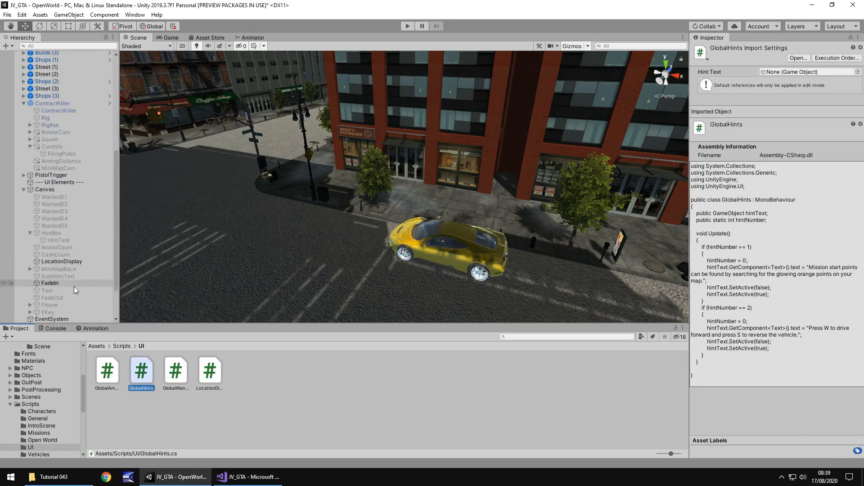
Step: Set HintFade as the layer default state in the HintText animator controller and return to the scene view
left_click(58, 239)
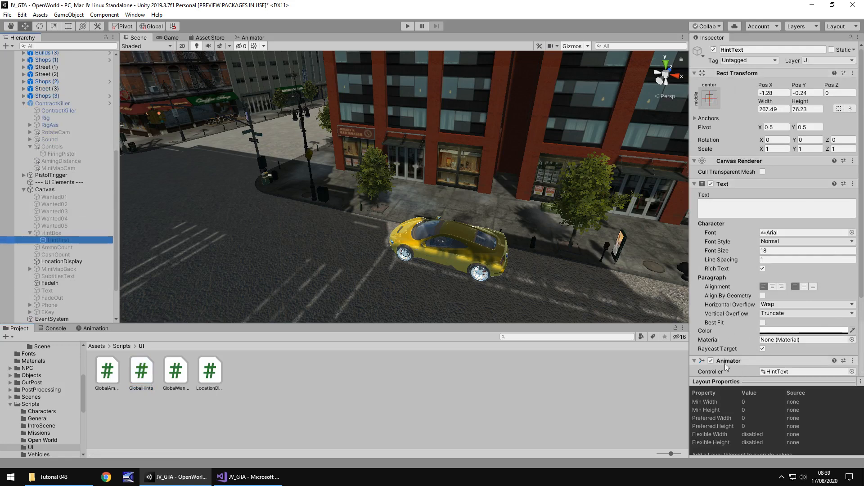
left_click(252, 38)
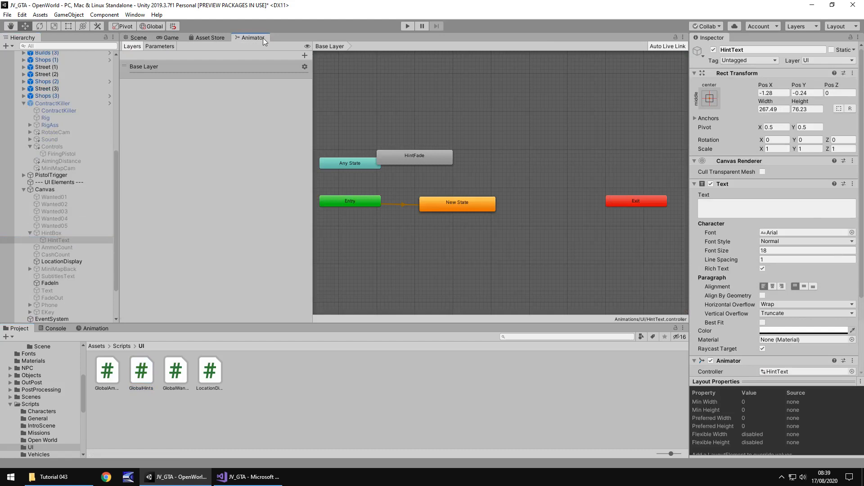
right_click(414, 155)
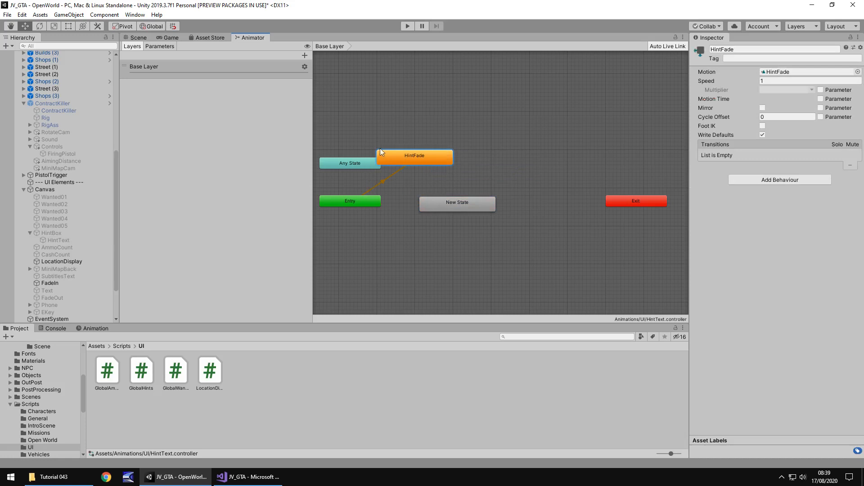
mouse_move(436, 198)
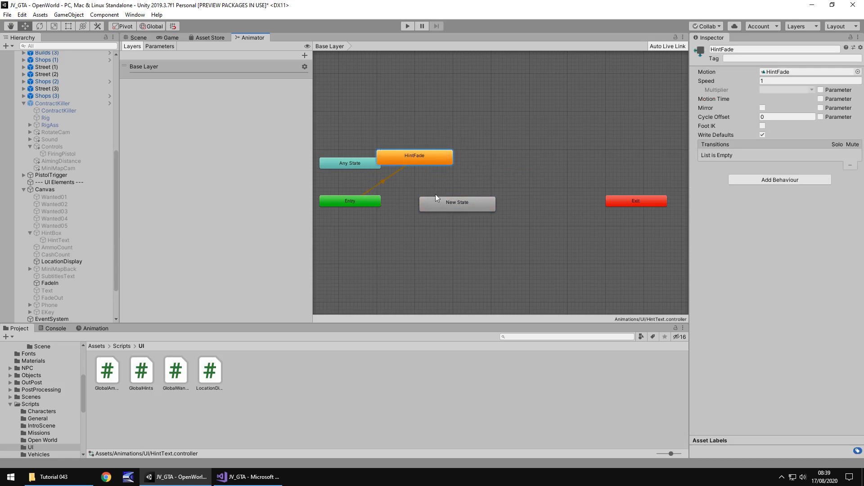
mouse_move(491, 249)
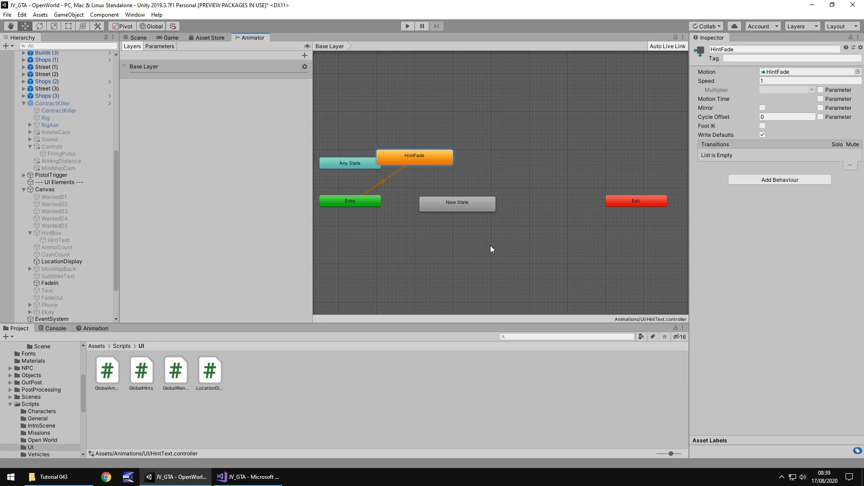
mouse_move(363, 175)
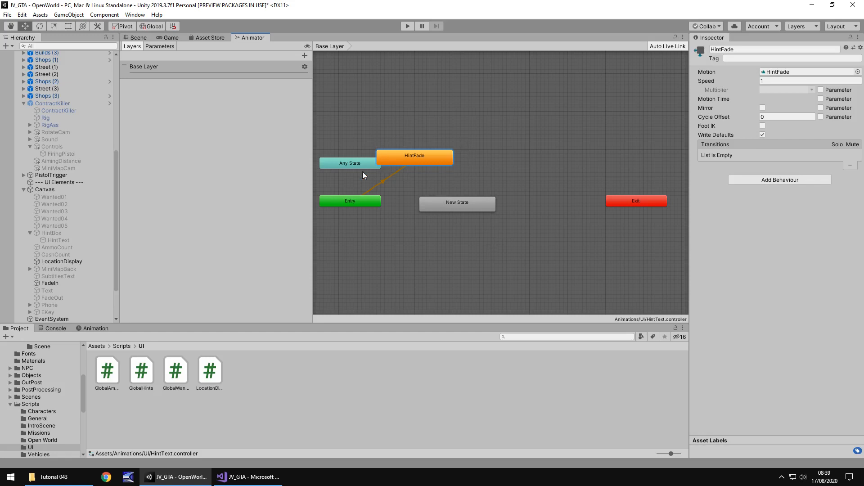
mouse_move(403, 174)
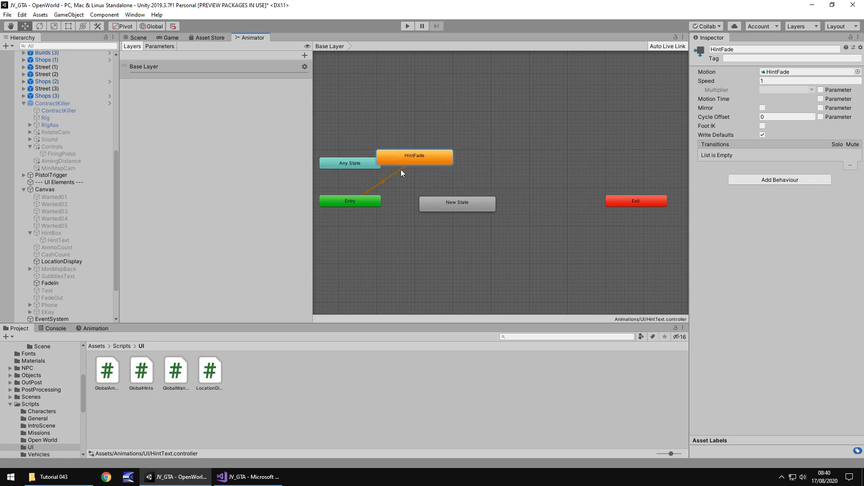
left_click(137, 38)
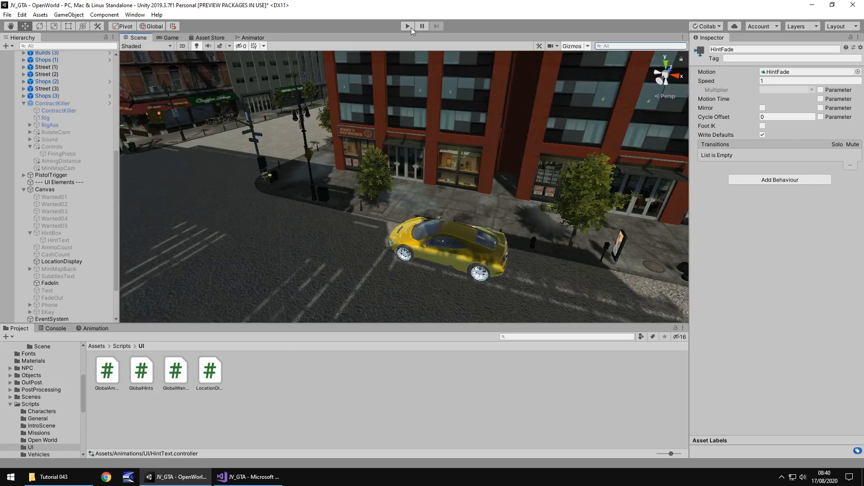
left_click(407, 26)
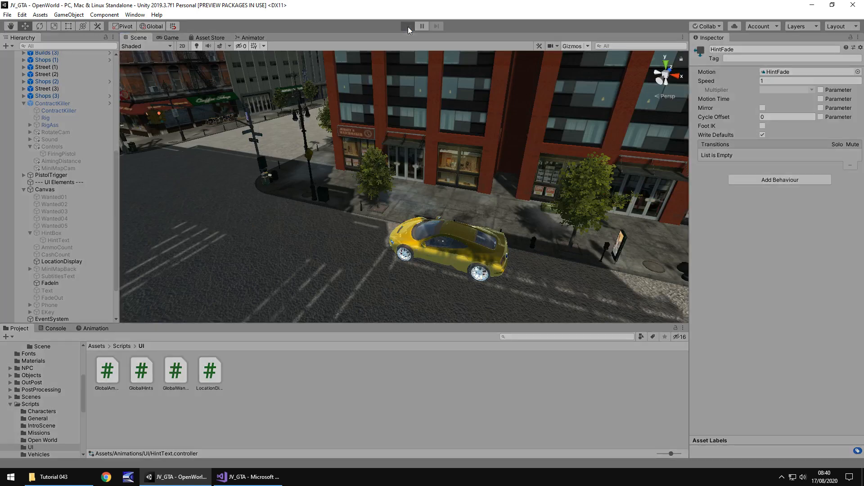
left_click(407, 26)
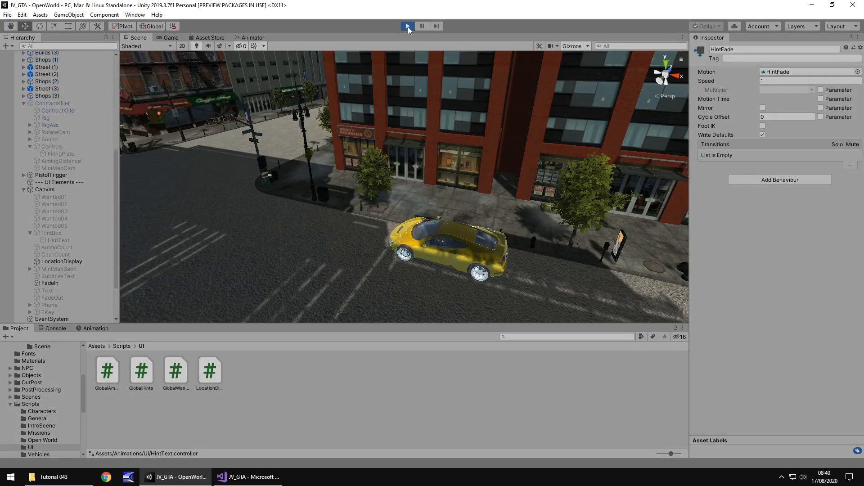
left_click(407, 26)
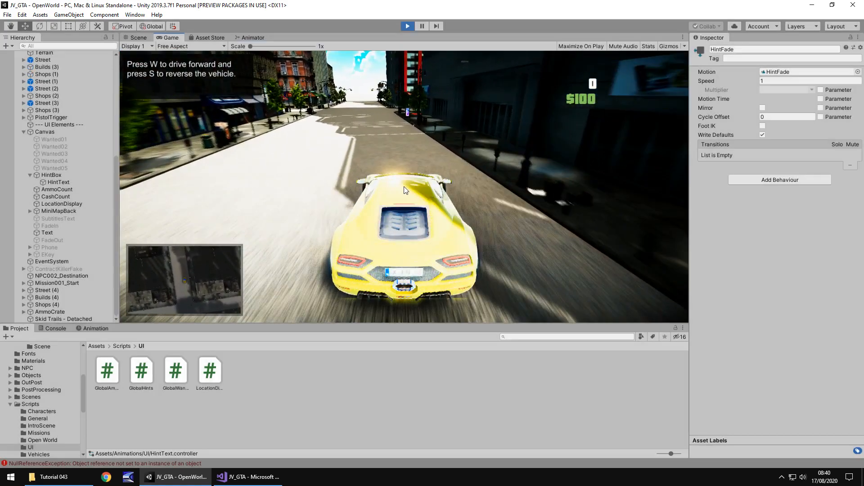
left_click(137, 38)
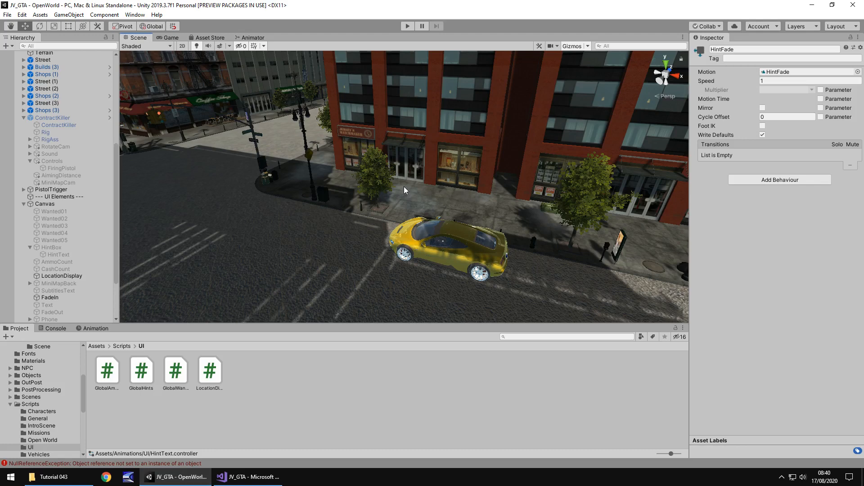
mouse_move(392, 141)
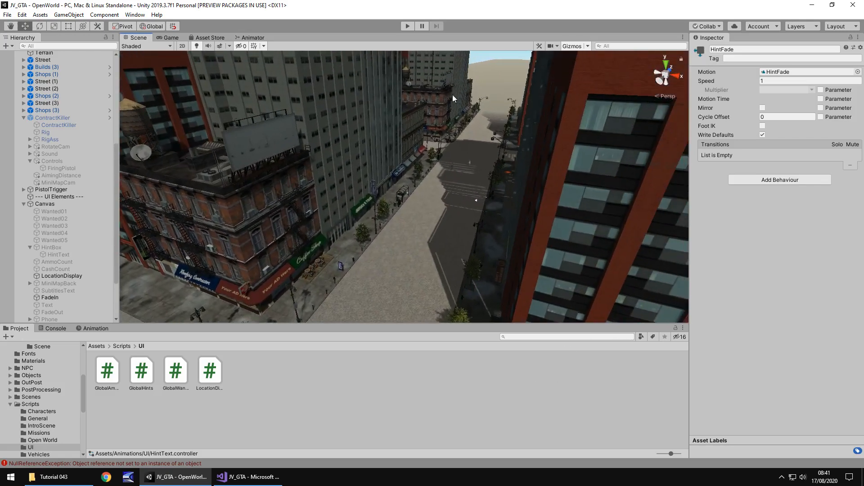
mouse_move(439, 127)
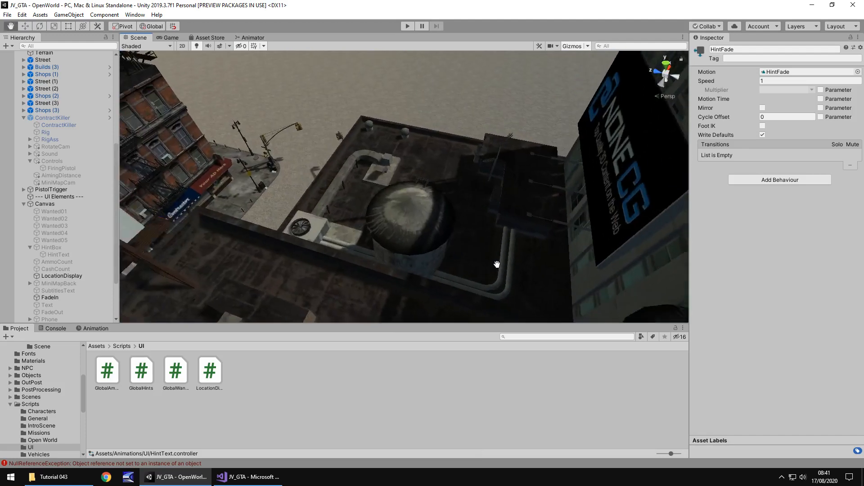
Step: Move the scene view to the street corner and select the NorthDisplay location trigger
left_click_drag(496, 264, 404, 208)
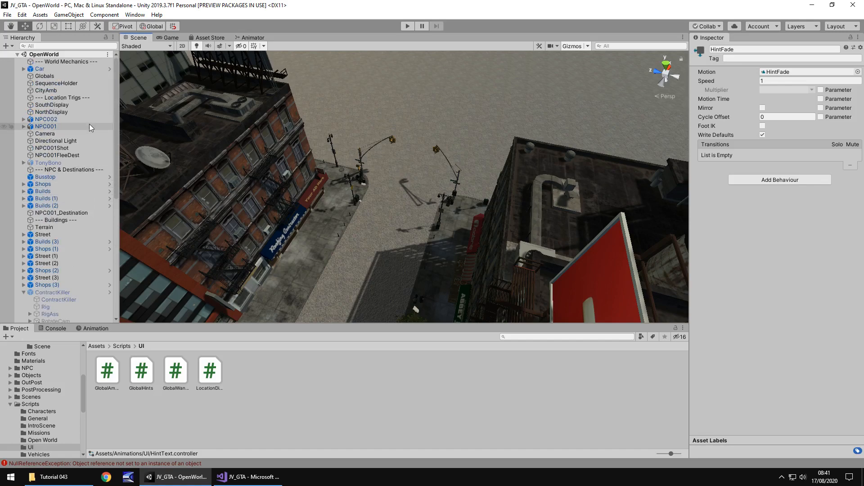
left_click(51, 112)
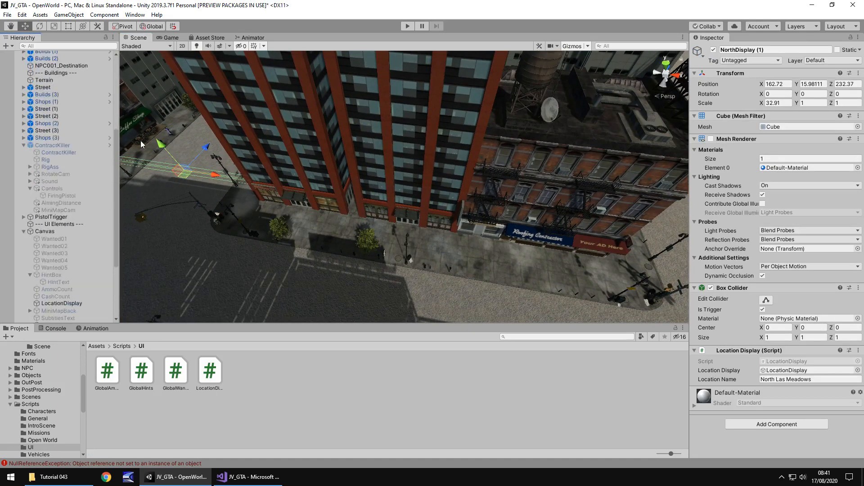
Step: Rotate the duplicated trigger to Y 90 and start renaming it SummerTownDisplay
left_click(813, 93)
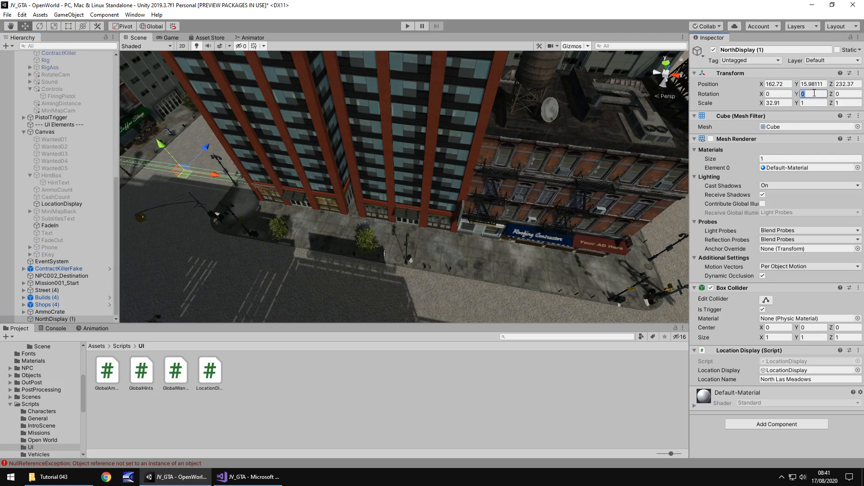
type("90")
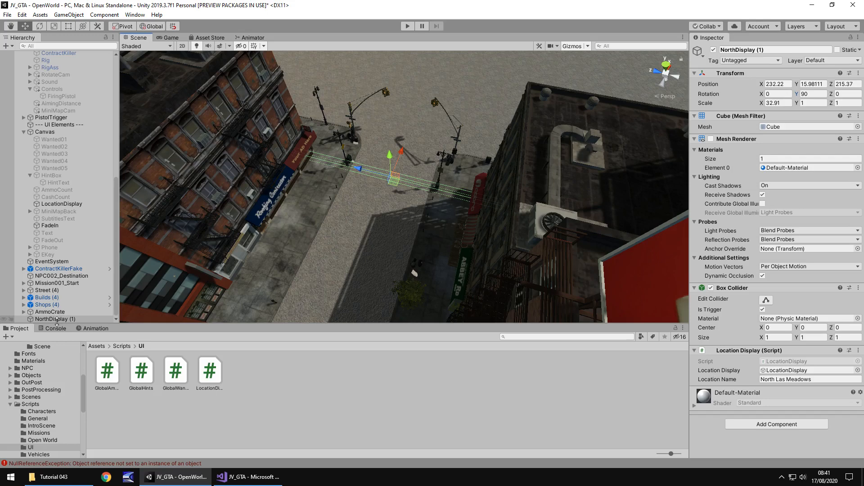
double_click(55, 319)
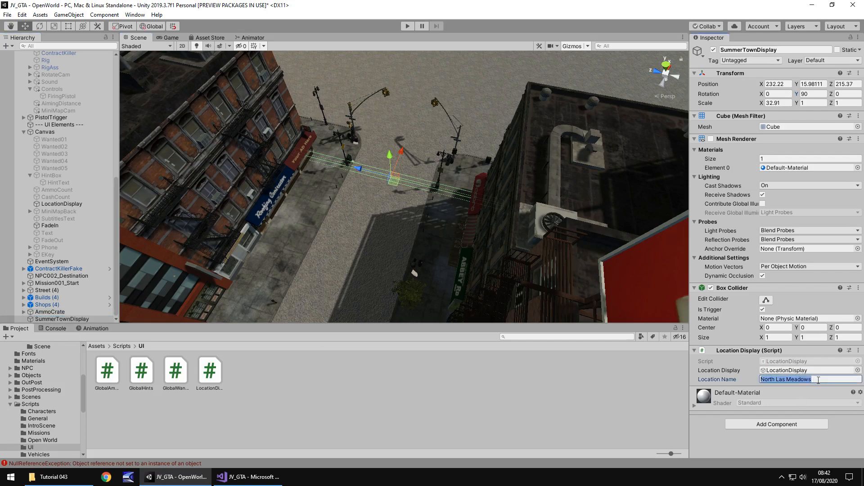
type("Summer Town")
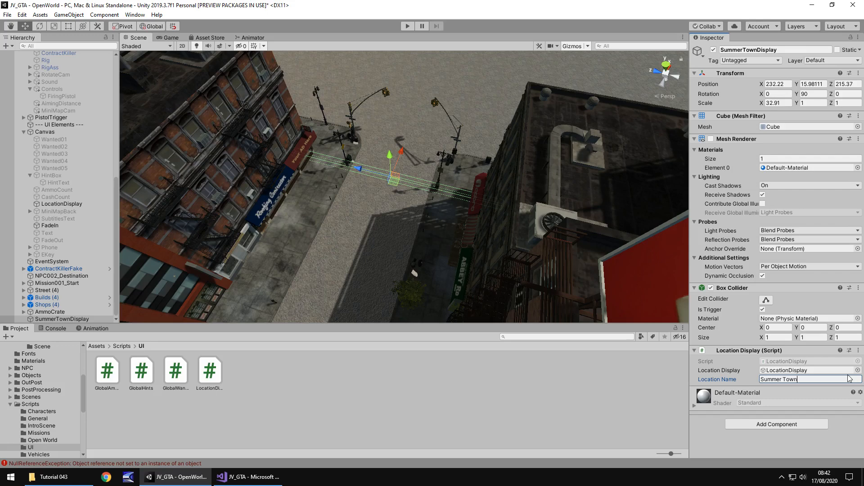
mouse_move(407, 26)
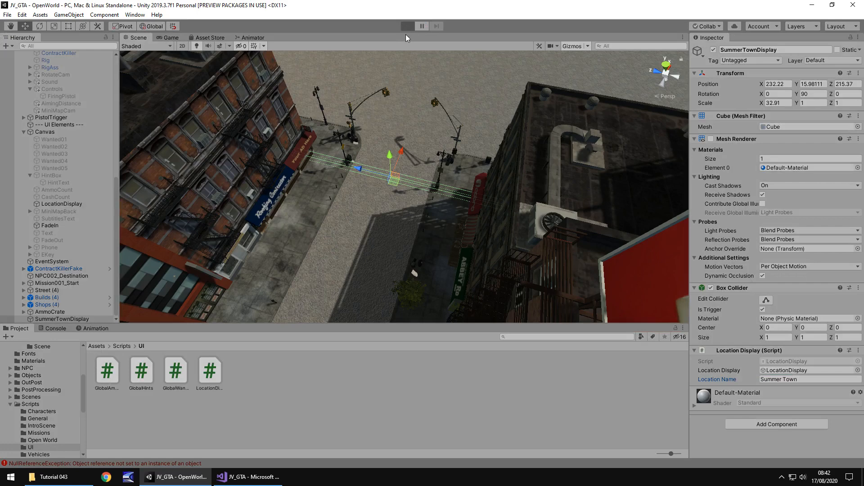
left_click(407, 26)
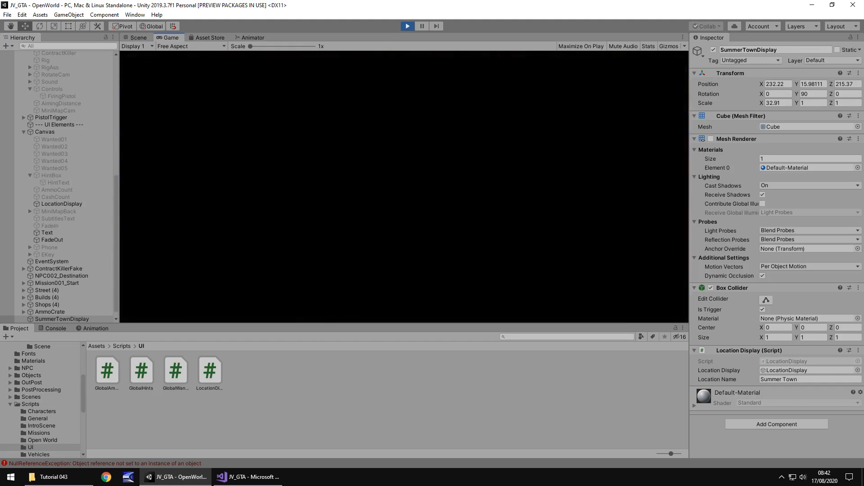
left_click(407, 26)
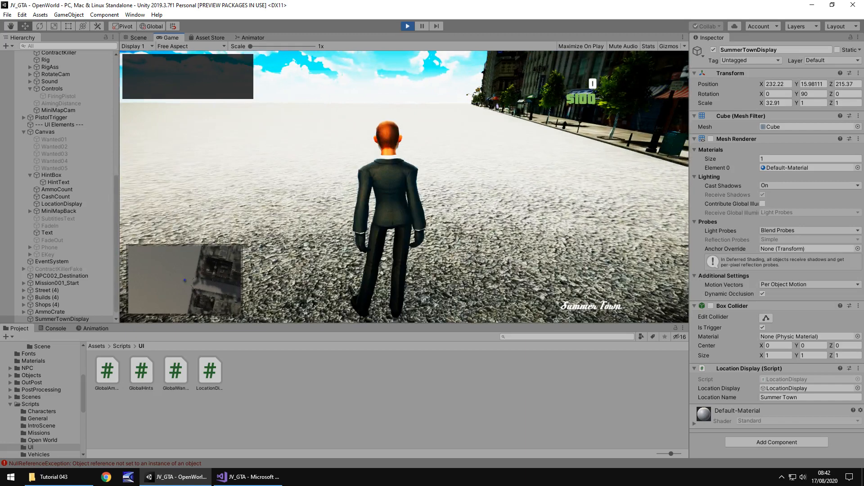
left_click(138, 38)
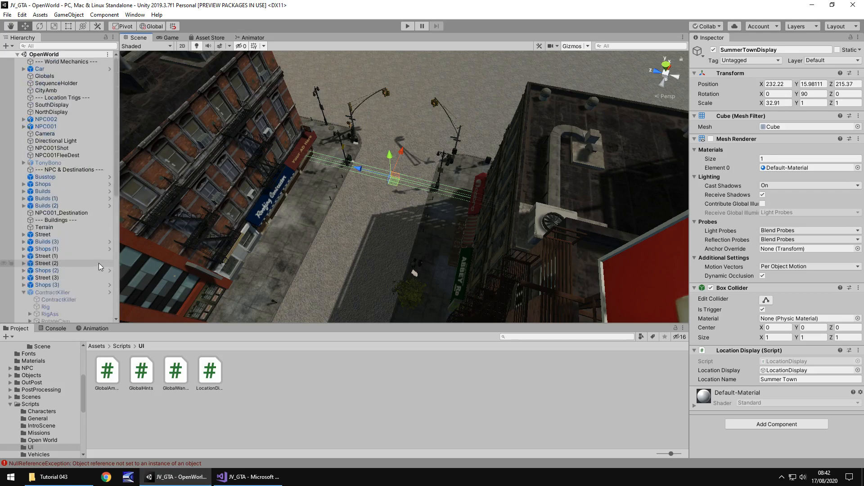
left_click(56, 83)
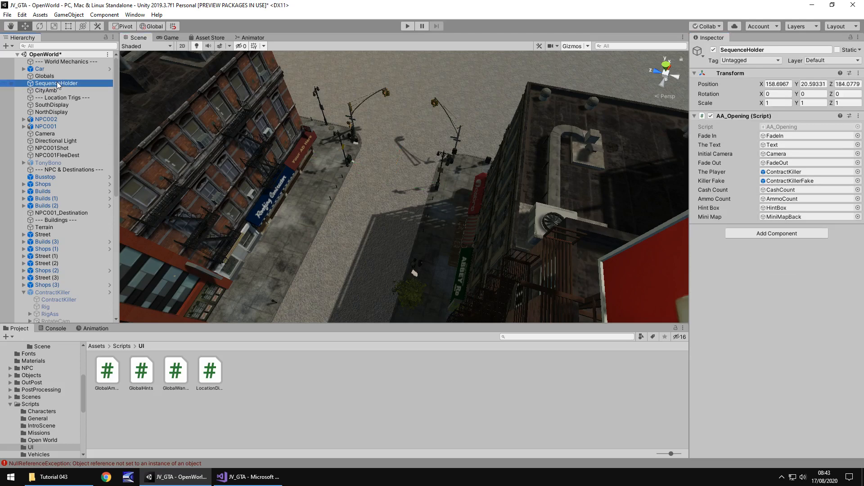
left_click(46, 76)
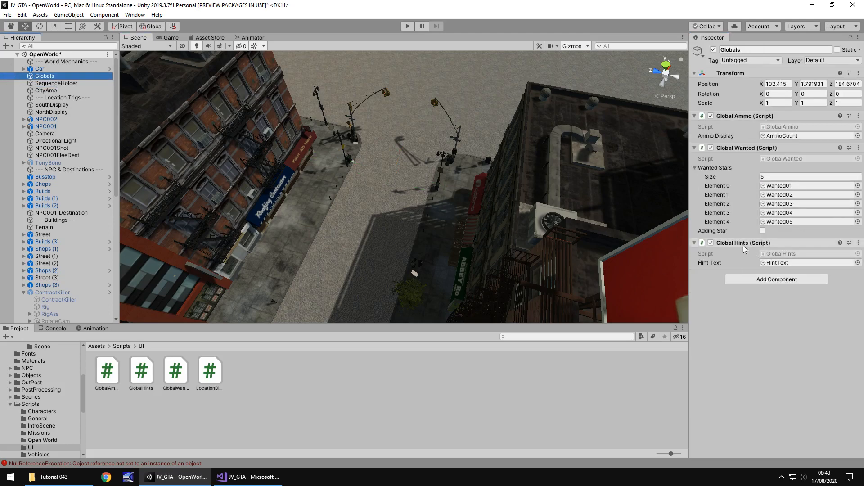
mouse_move(400, 202)
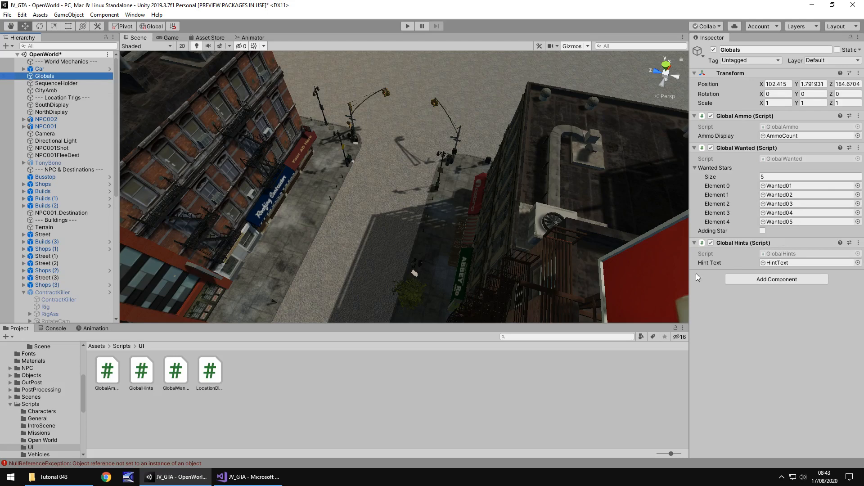
mouse_move(163, 219)
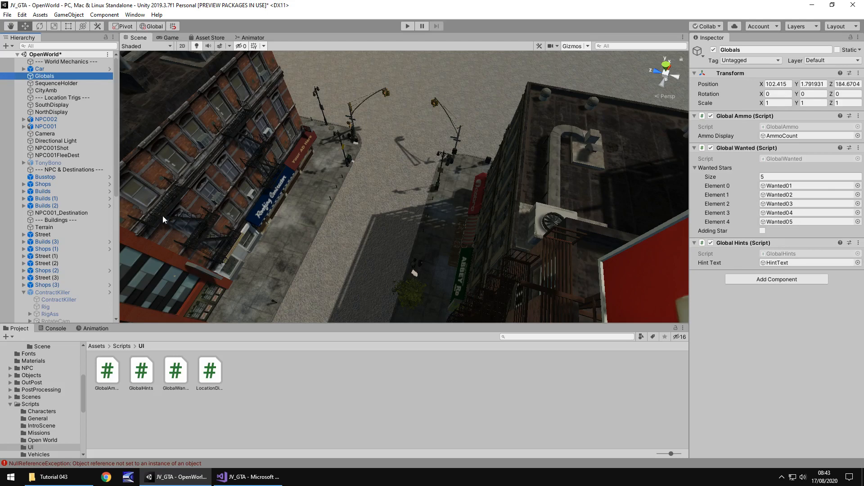
scroll("down", 3)
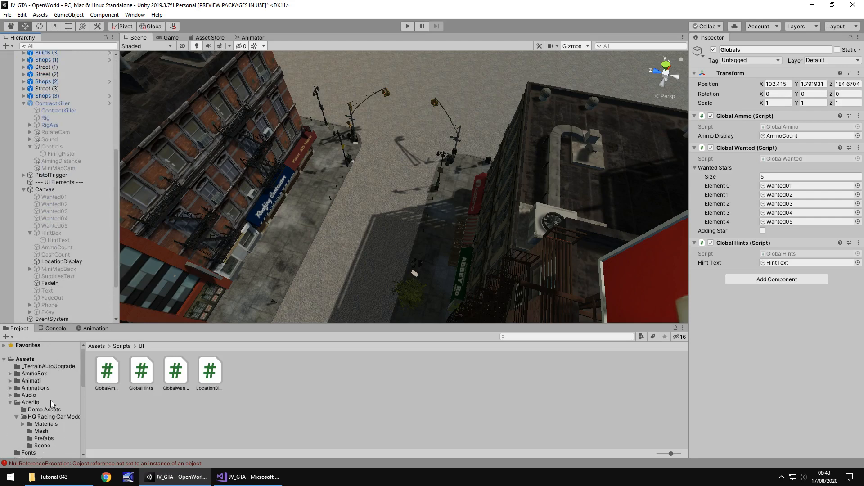
Step: Load IntroScene from Assets > Scenes, saving the modified OpenWorld scene when prompted
scroll("down", 3)
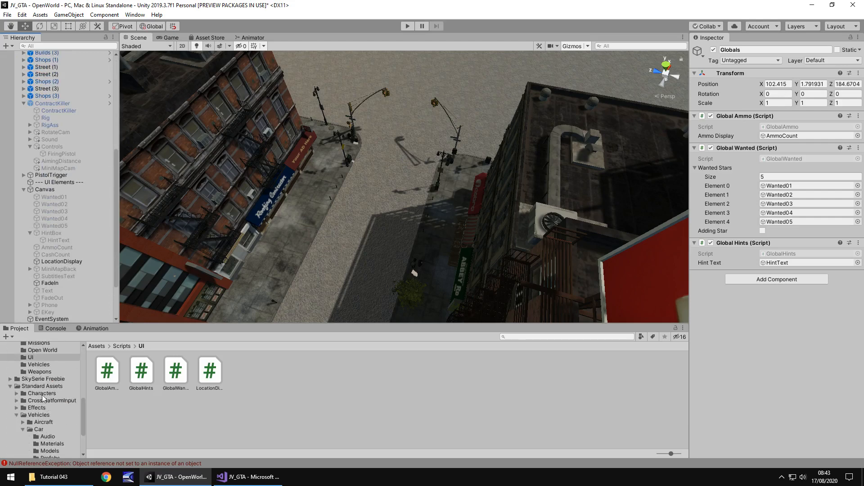
scroll("down", 3)
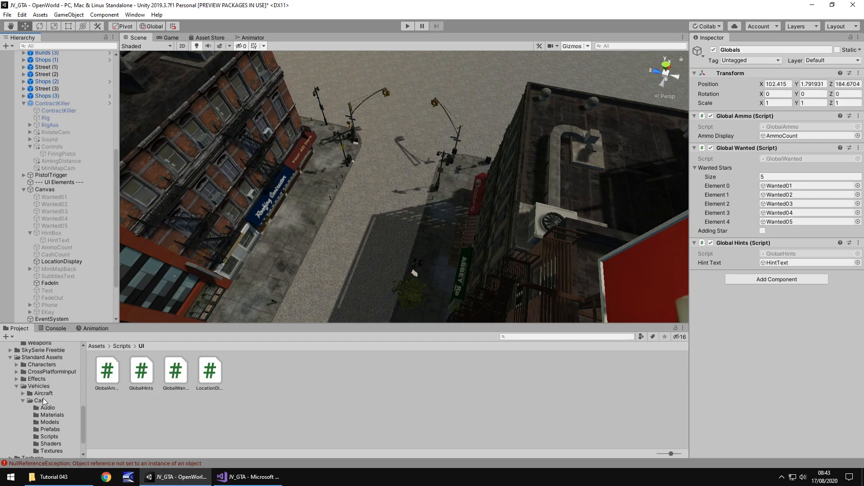
mouse_move(44, 372)
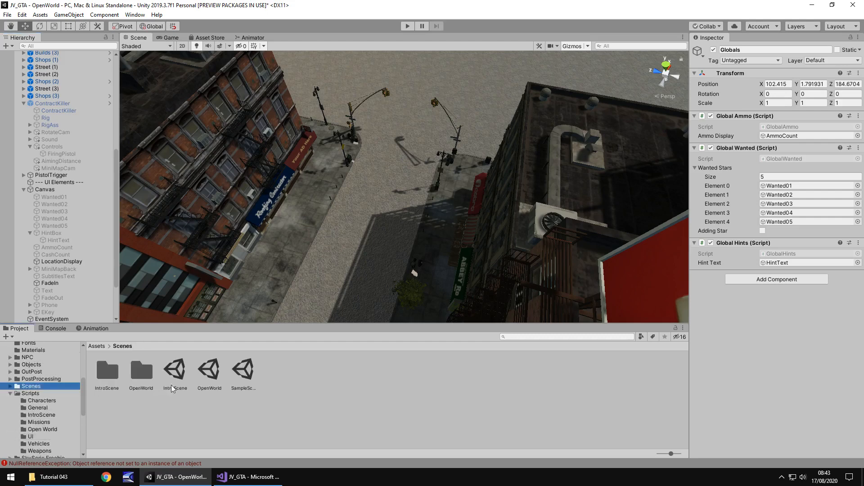
double_click(175, 370)
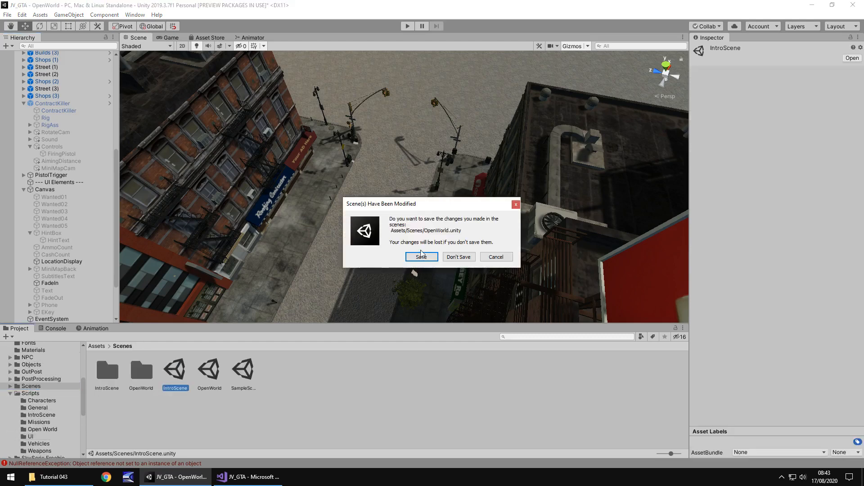
left_click(422, 257)
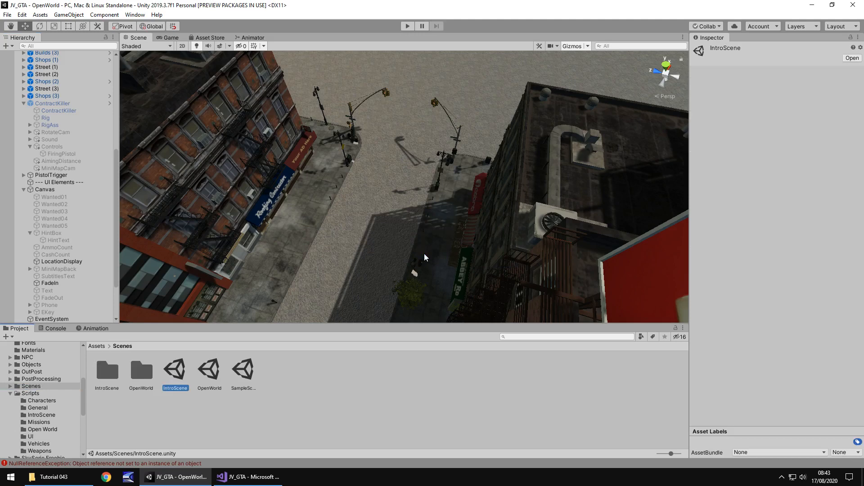
double_click(174, 369)
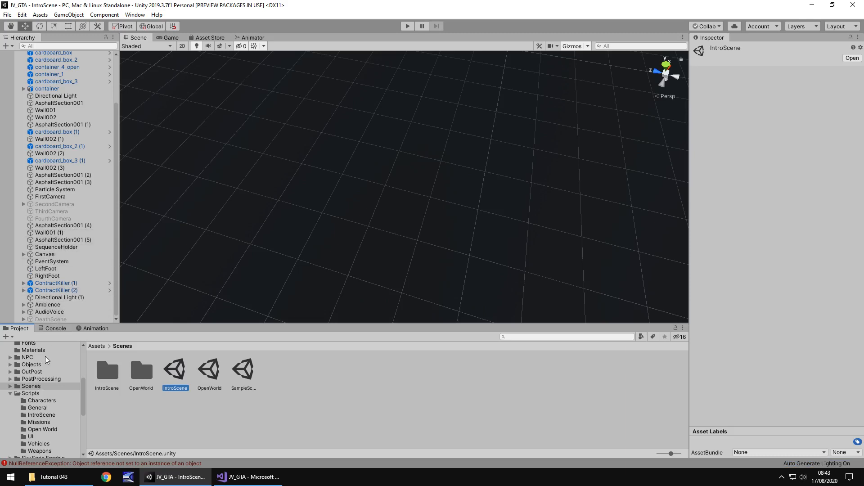
Step: Play-test the intro cutscene with its subtitles in Game and Scene views, stop, then browse the Scripts folder
left_click(407, 26)
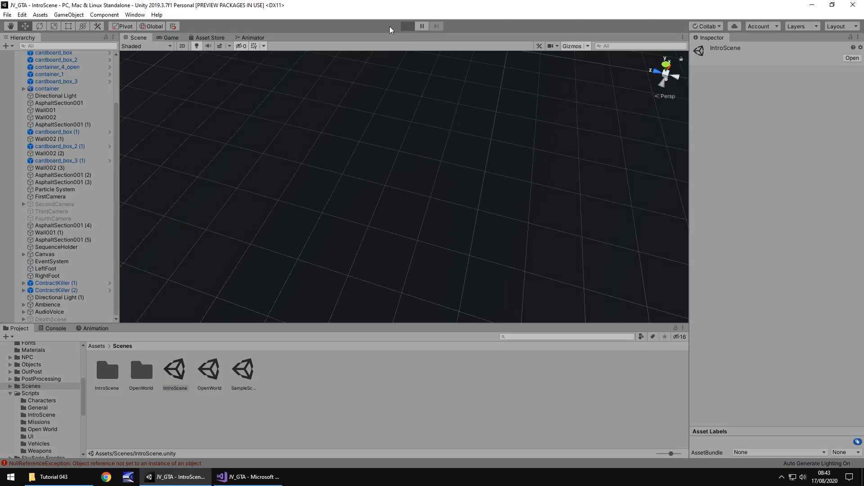
left_click(407, 26)
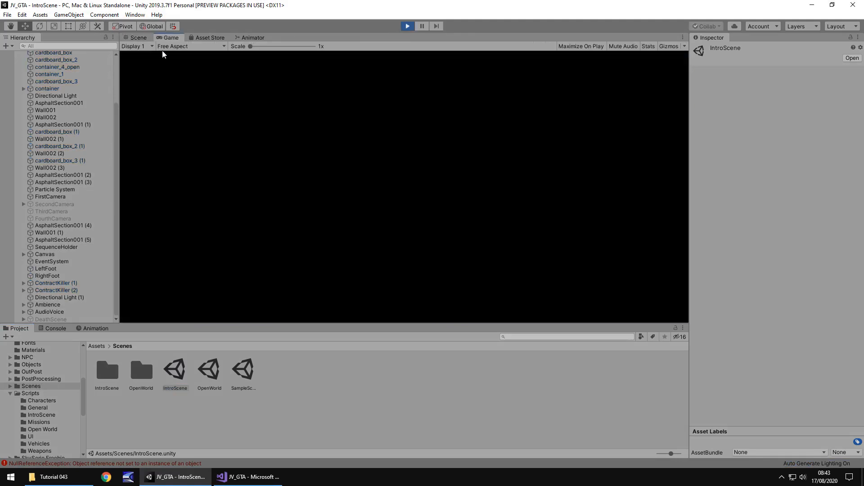
left_click(137, 37)
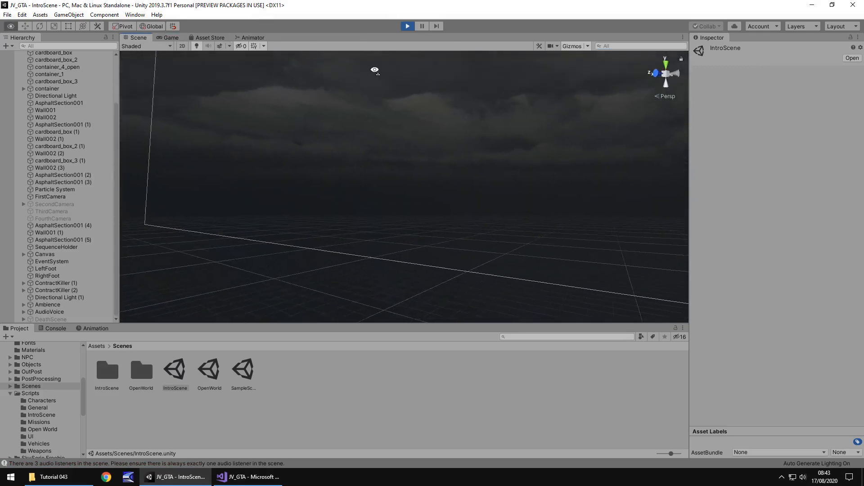
left_click(407, 26)
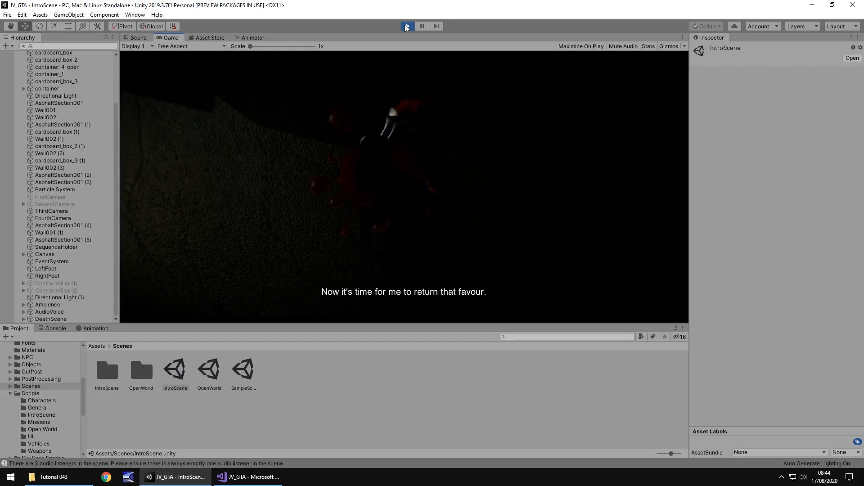
left_click(406, 26)
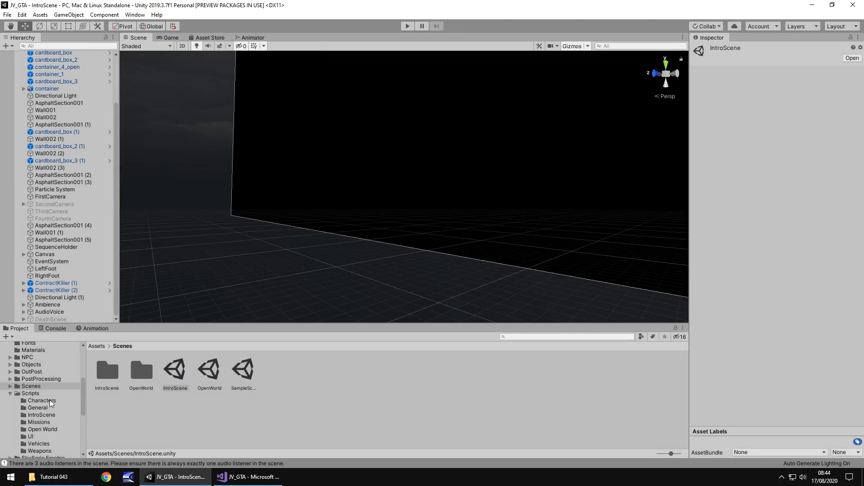
left_click(31, 394)
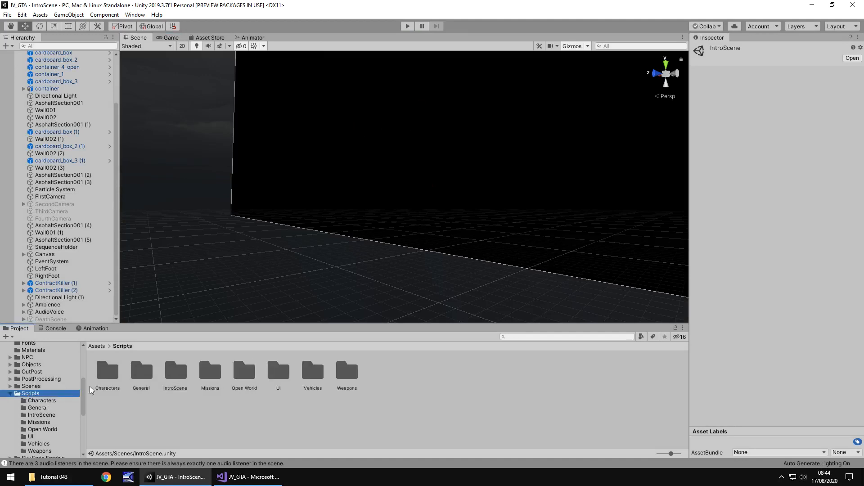
mouse_move(214, 384)
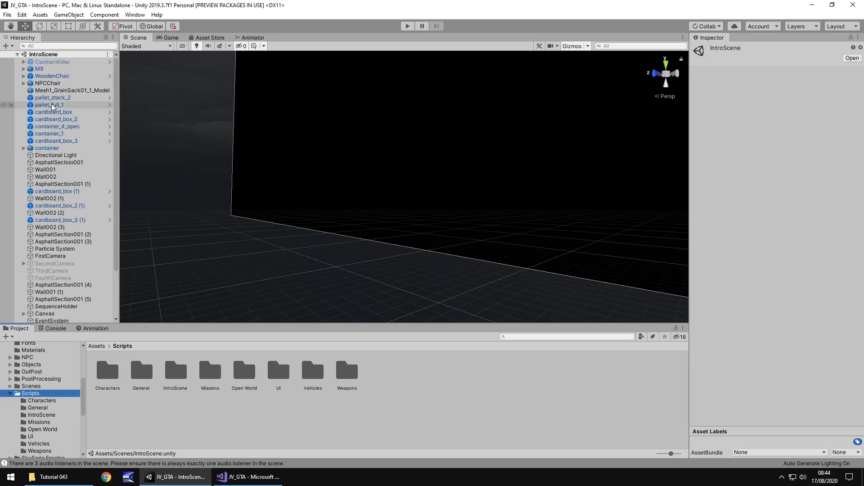
Step: Select SequenceHolder and open its A03_VoiceSubs script in Visual Studio
scroll("down", 3)
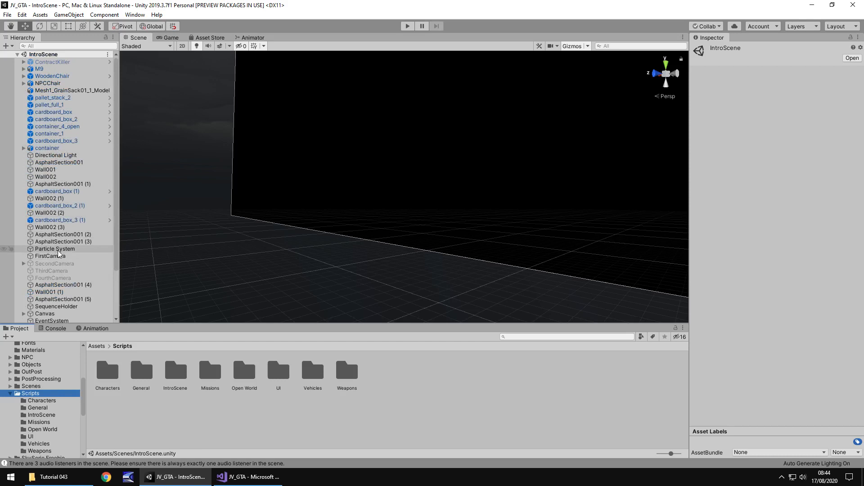
left_click(56, 306)
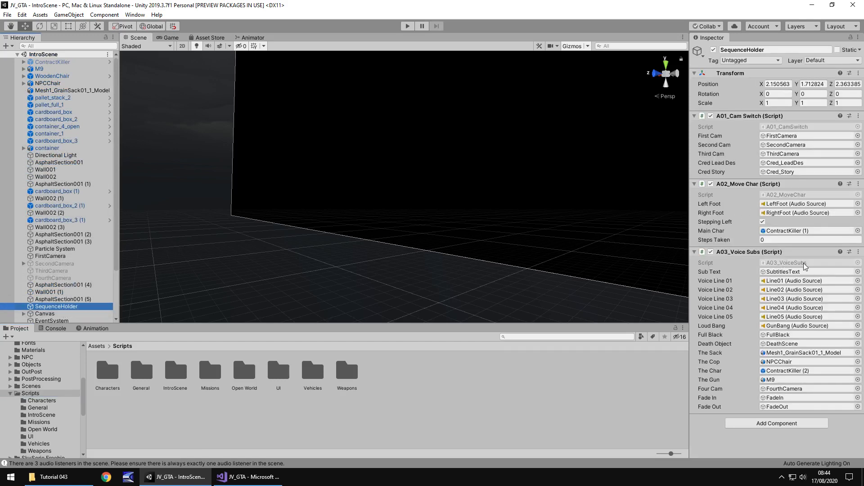
left_click(247, 477)
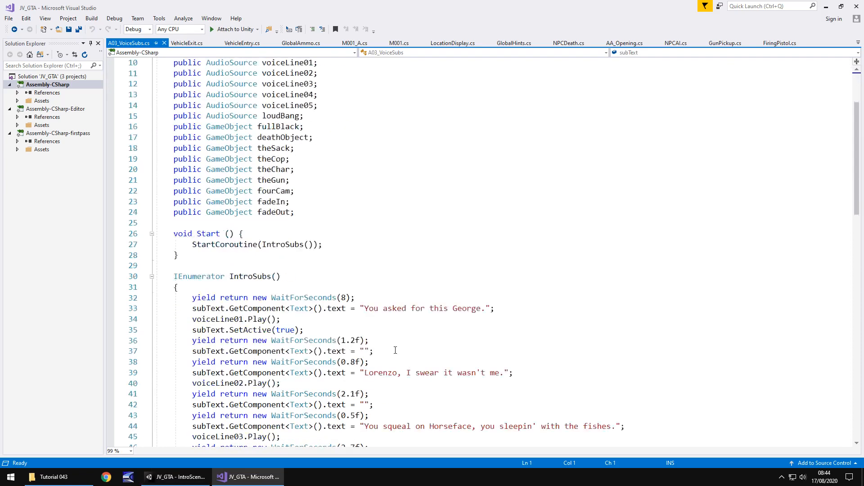
Step: Save the corrected 'Three years ago Jimmy Horseface…' subtitle line in A03_VoiceSubs.cs and return to Unity
scroll("down", 3)
type("subText.GetComponent<Text>().text = \"Three years ago Jimmy Horseface tried to have me whacked. Set me up.\";")
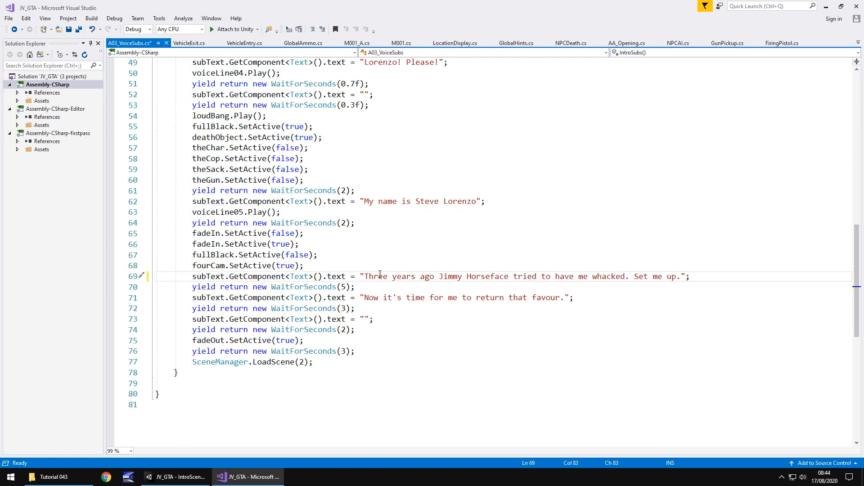
key("ctrl+s")
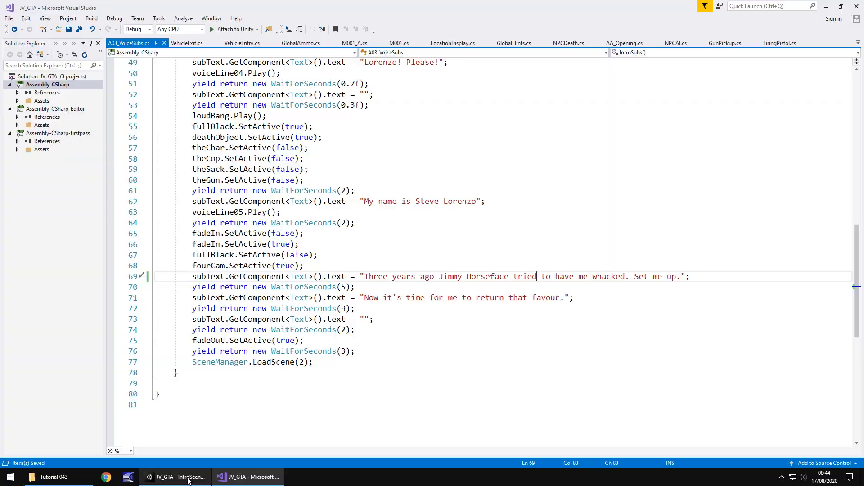
left_click(176, 477)
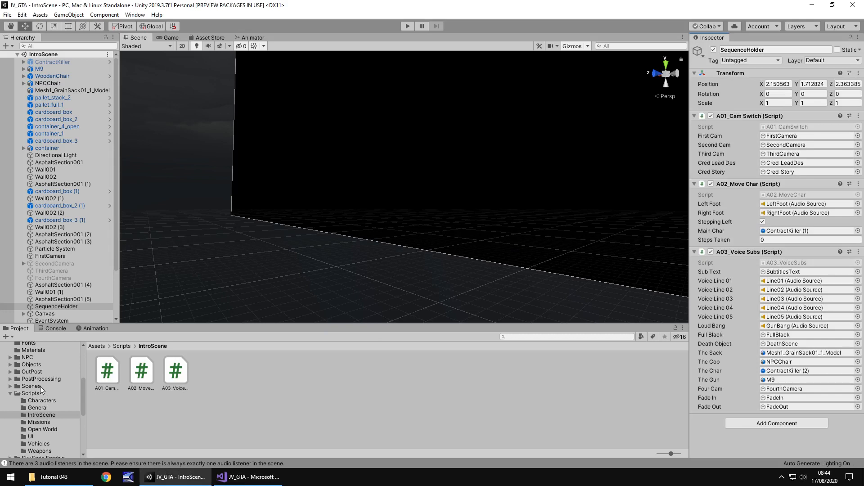
mouse_move(46, 386)
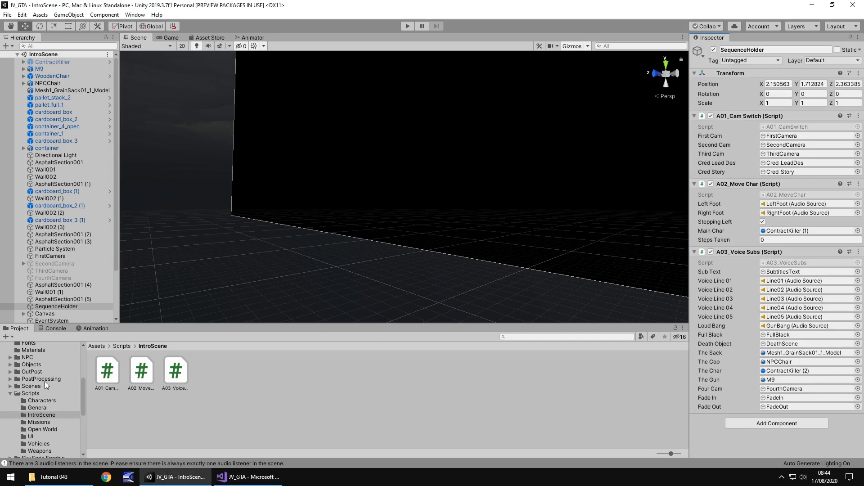
Step: Load the OpenWorld scene from the Scenes folder
left_click(31, 386)
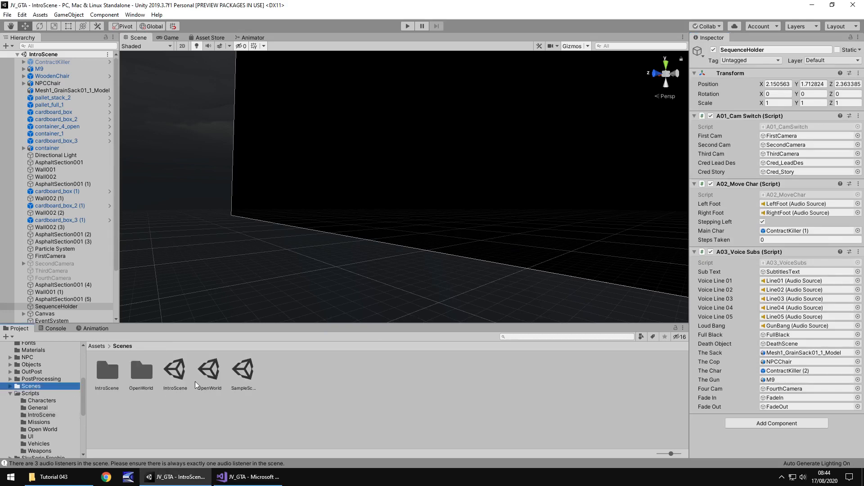
left_click(208, 369)
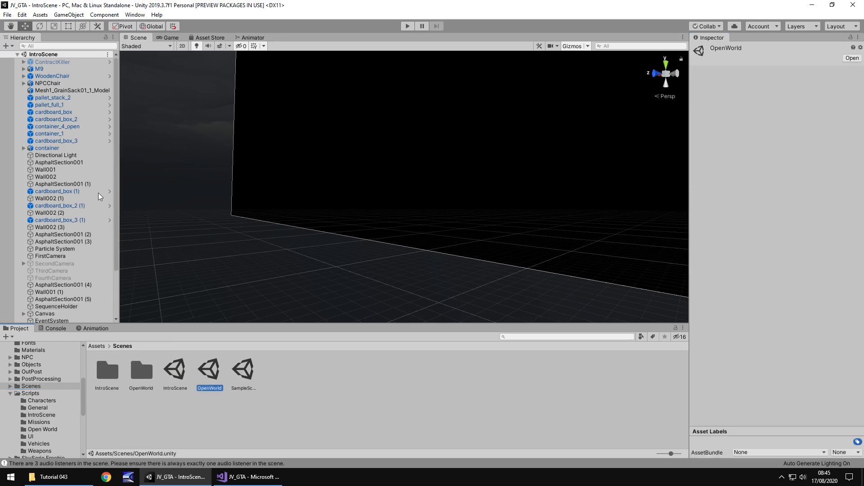
double_click(209, 370)
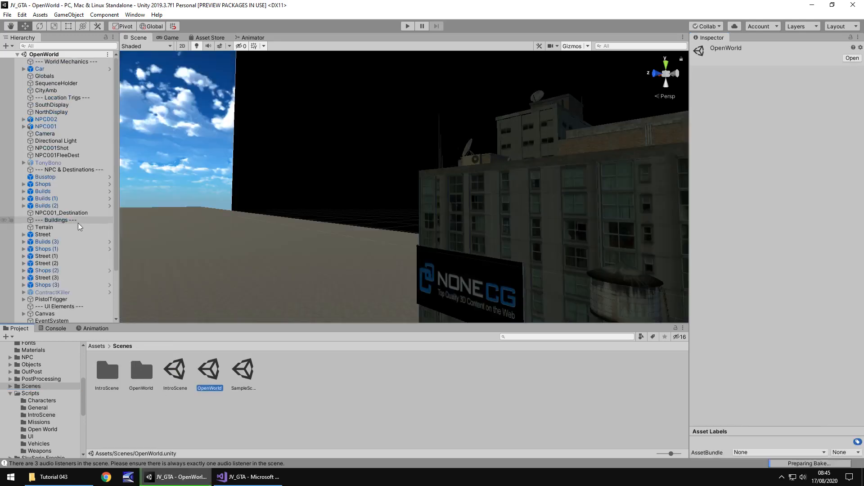
left_click(56, 83)
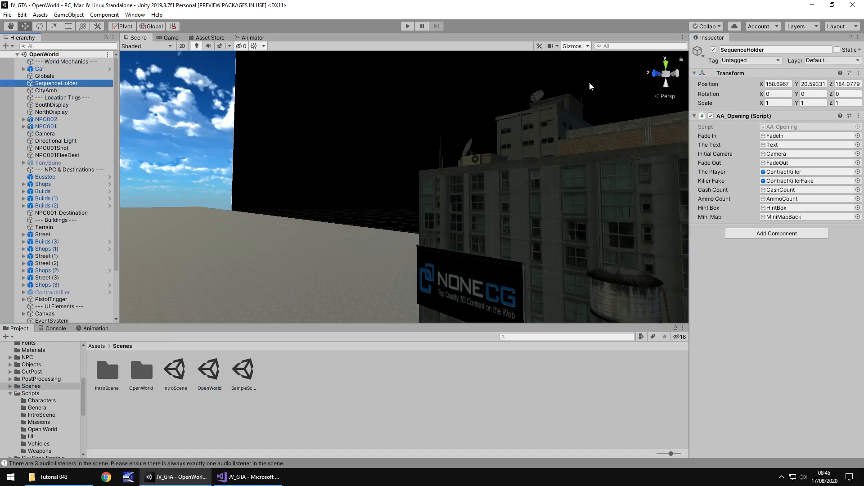
Step: Inspect the Canvas Text reading 'THREE YEARS LATER', then show the ContractKiller player's components
scroll("down", 3)
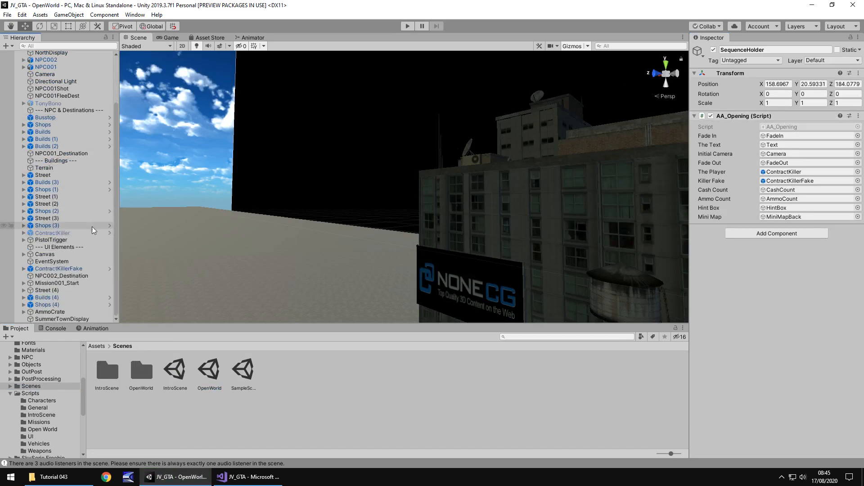
left_click(24, 254)
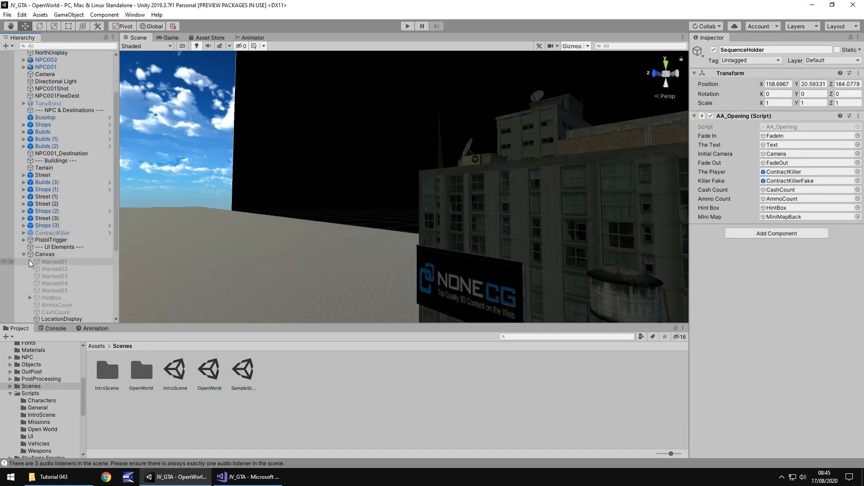
left_click(50, 293)
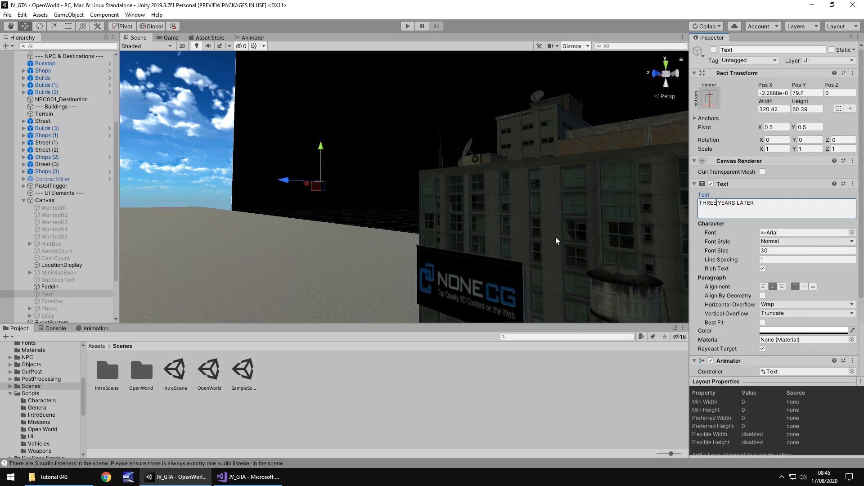
mouse_move(464, 352)
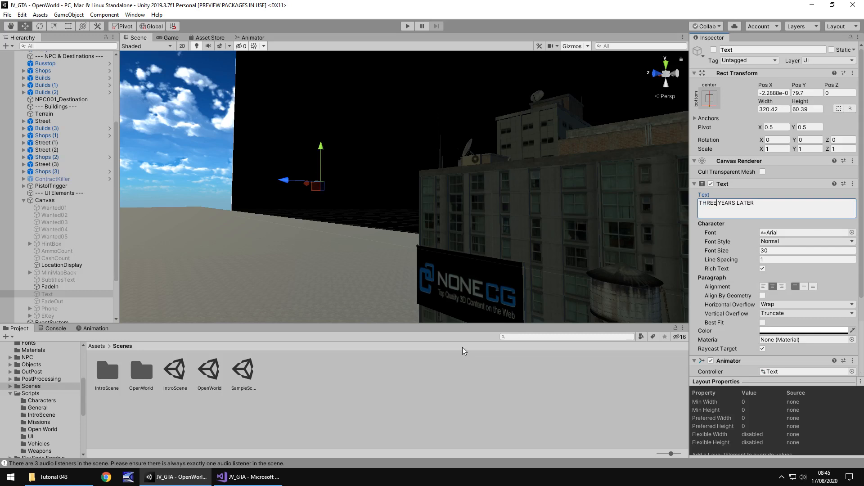
mouse_move(402, 475)
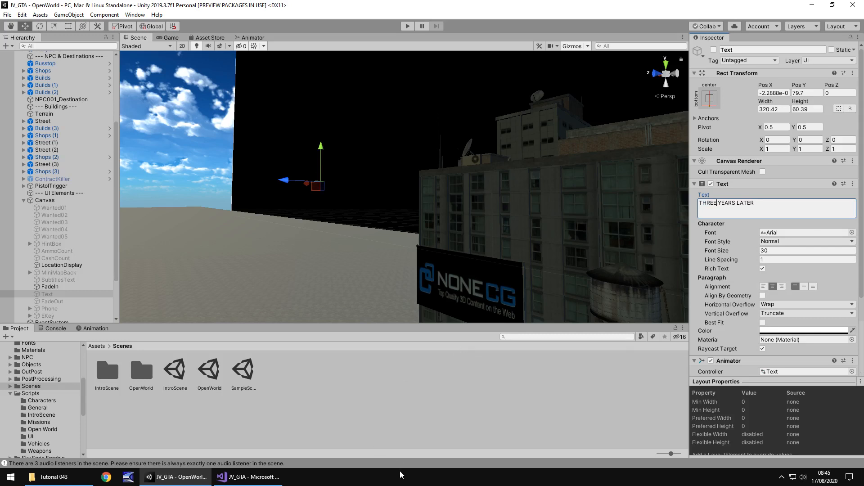
mouse_move(377, 409)
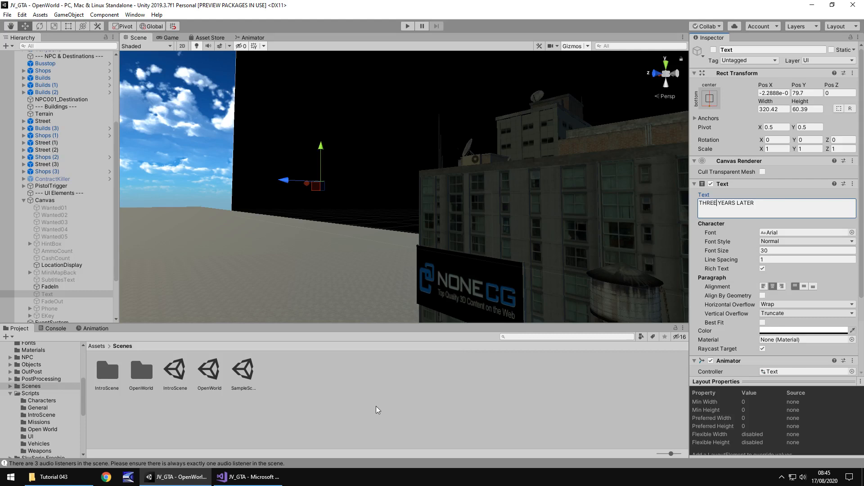
mouse_move(354, 414)
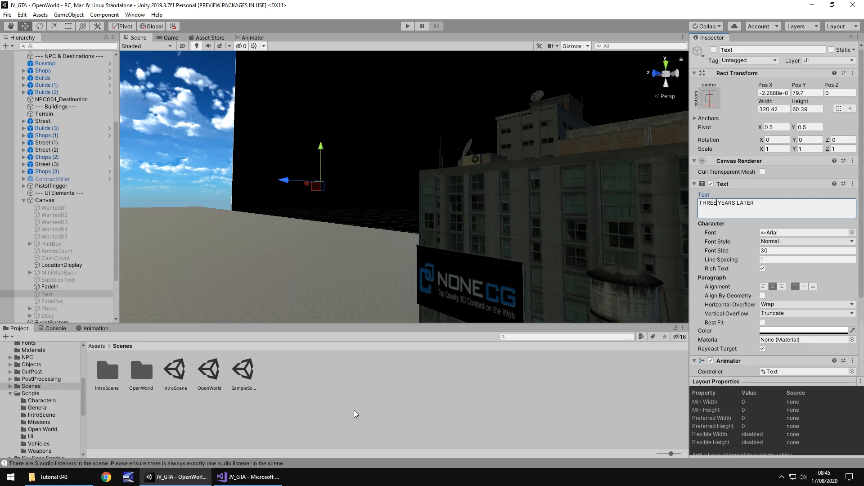
mouse_move(315, 423)
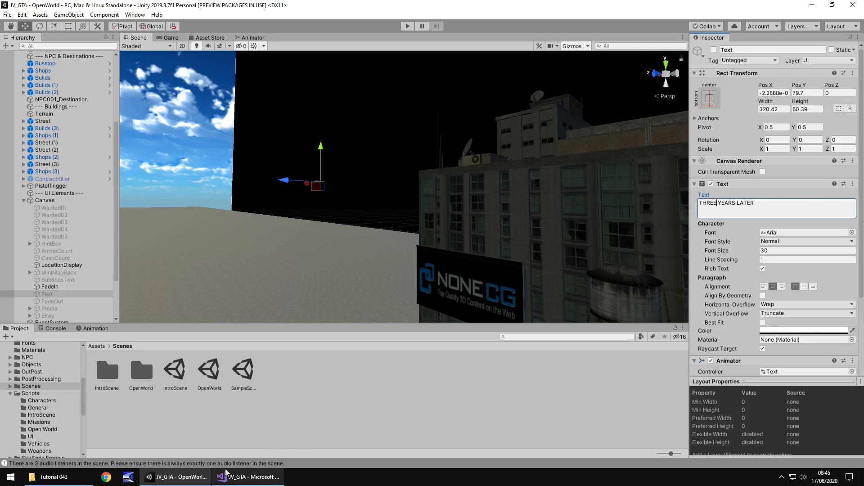
mouse_move(248, 477)
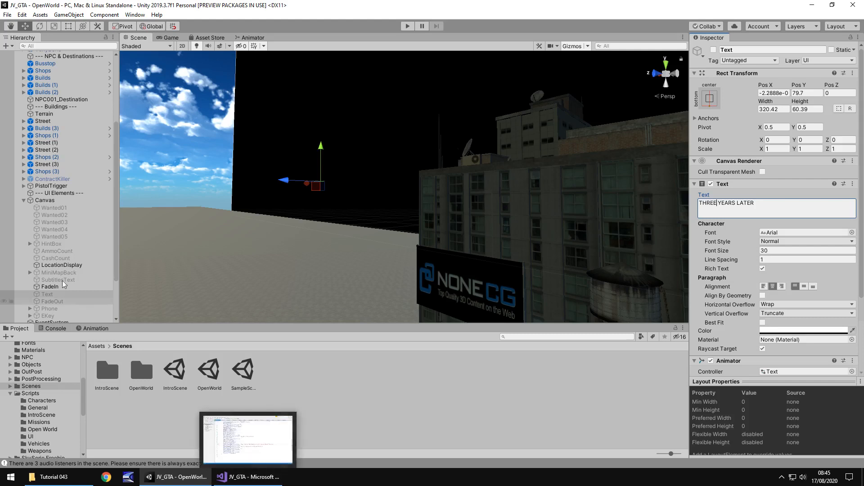
left_click(53, 178)
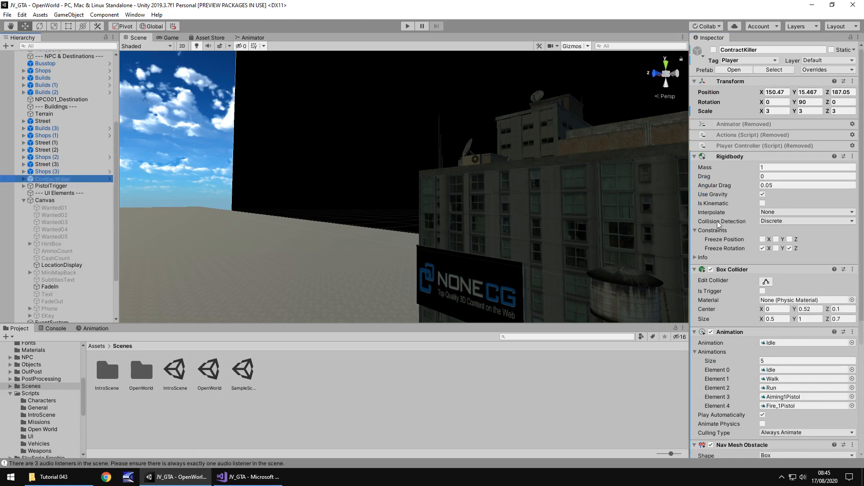
scroll("down", 3)
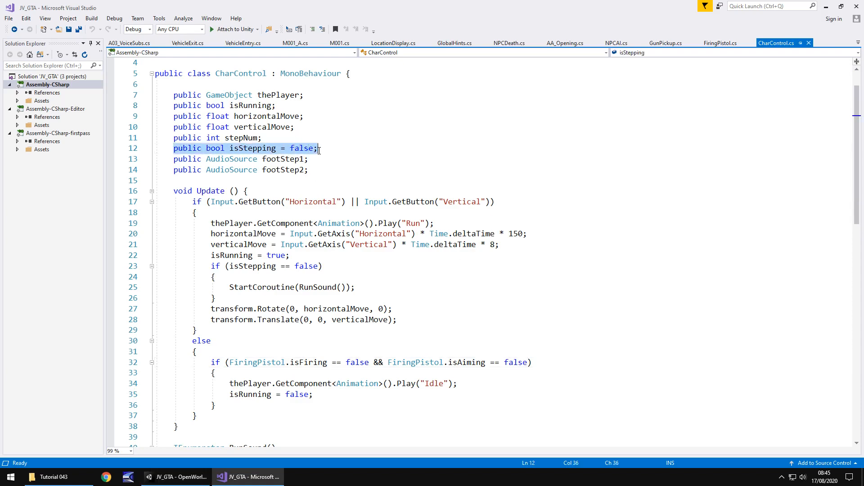
Step: Make CharControl's isStepping a static bool and save the script
scroll("down", 3)
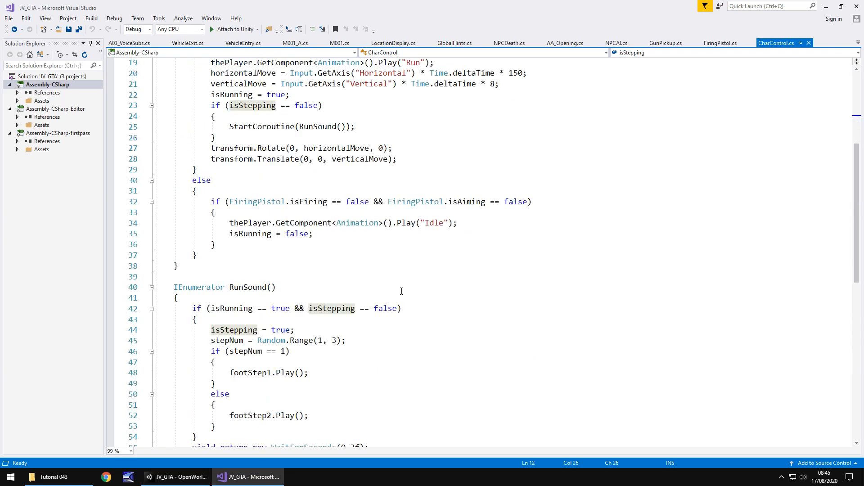
scroll("down", 3)
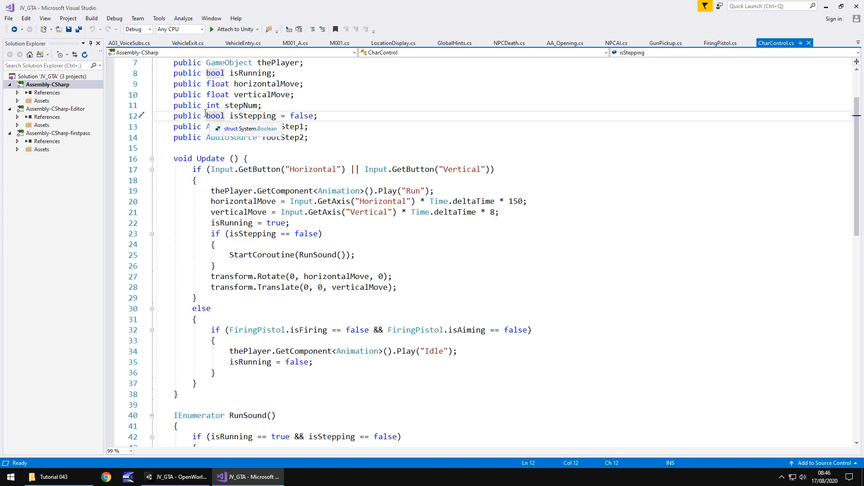
type("stat")
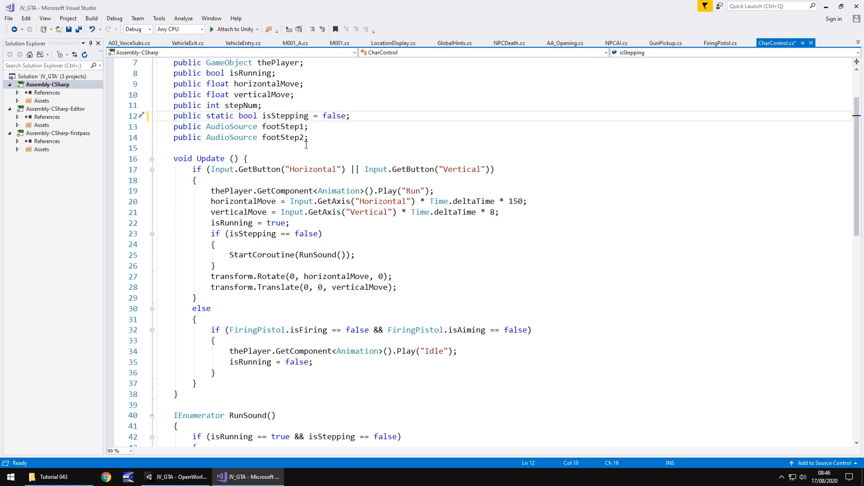
key("ctrl+s")
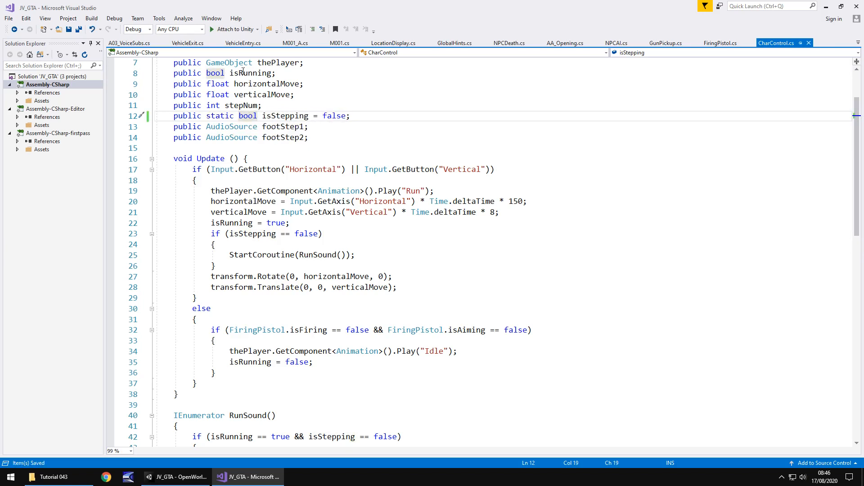
mouse_move(187, 43)
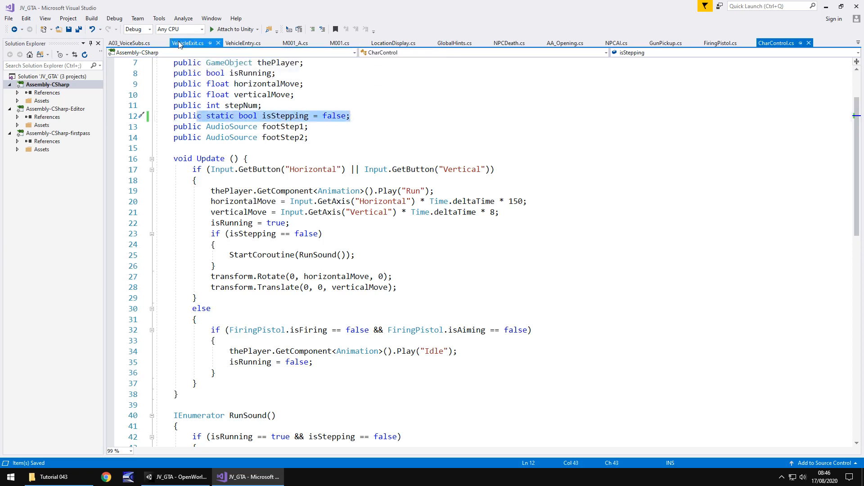
left_click(187, 43)
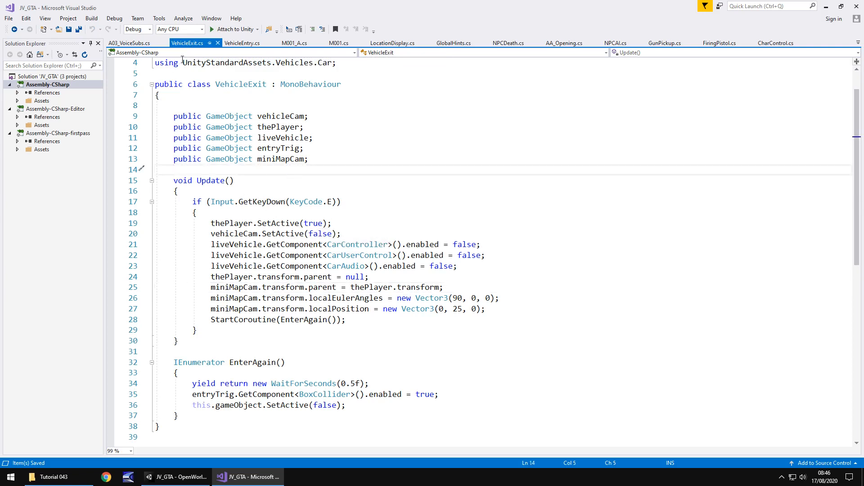
mouse_move(187, 43)
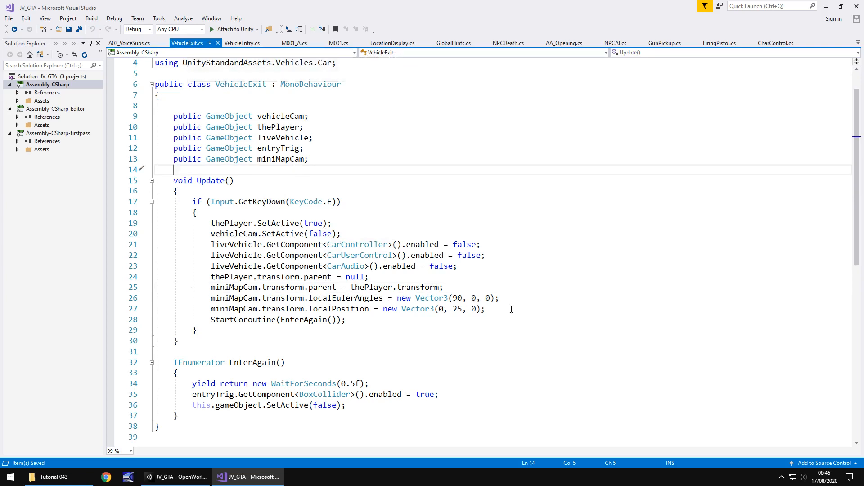
mouse_move(493, 309)
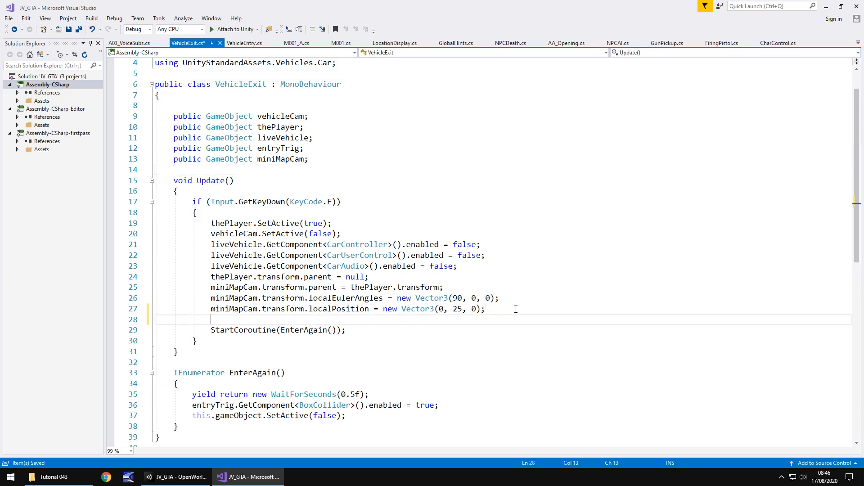
Step: Add 'CharControl.isStepping = false;' in VehicleExit before re-entering is allowed
type("CharControl.i")
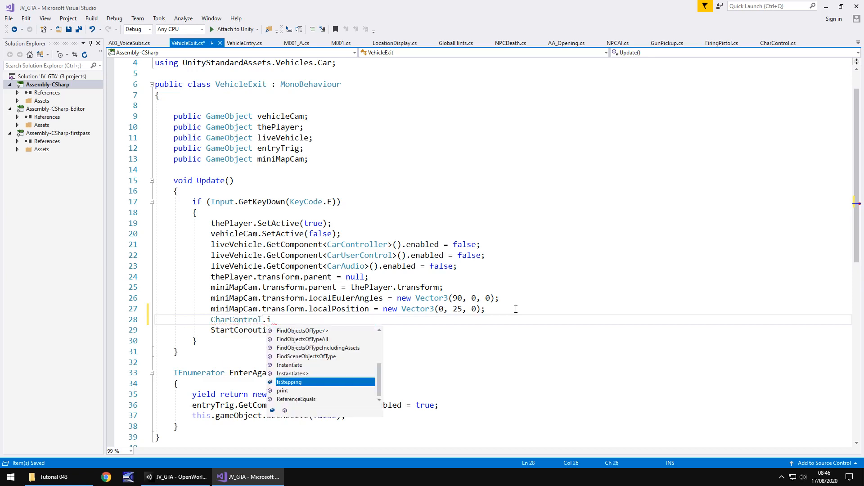
type("sStepping = f")
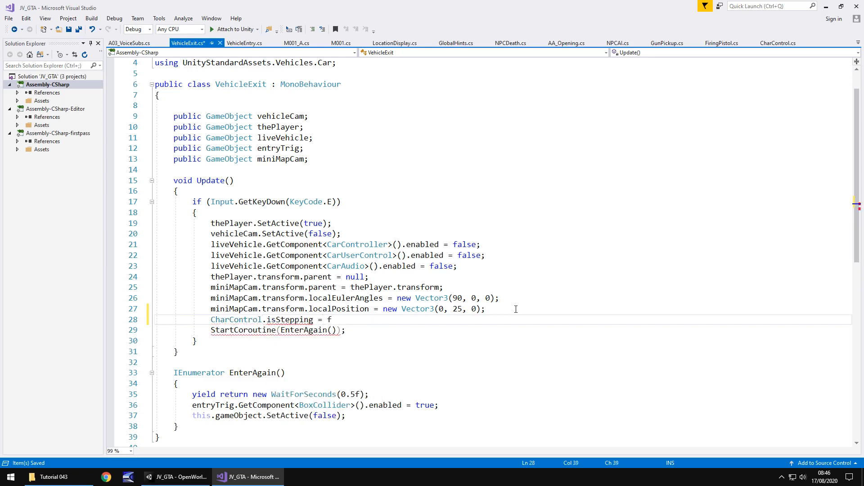
type("alse;")
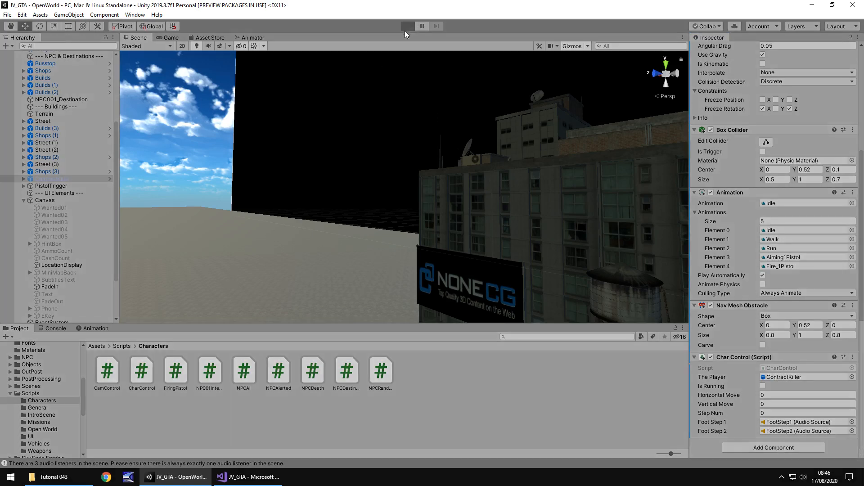
Step: Play-test OpenWorld, walking the player along the street near the yellow car, then stop playing
left_click(407, 26)
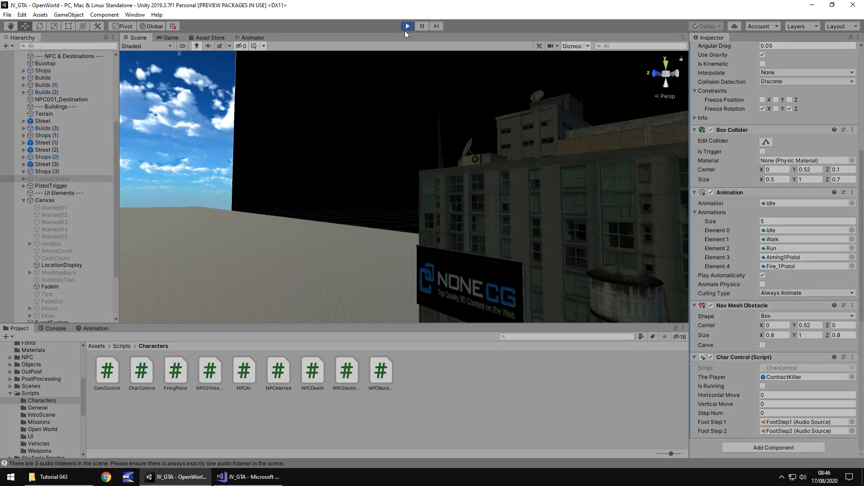
left_click(406, 26)
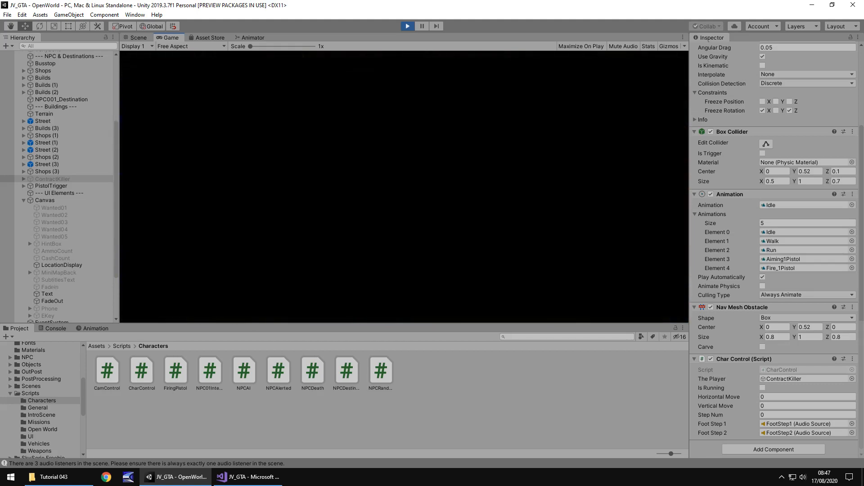
left_click(407, 26)
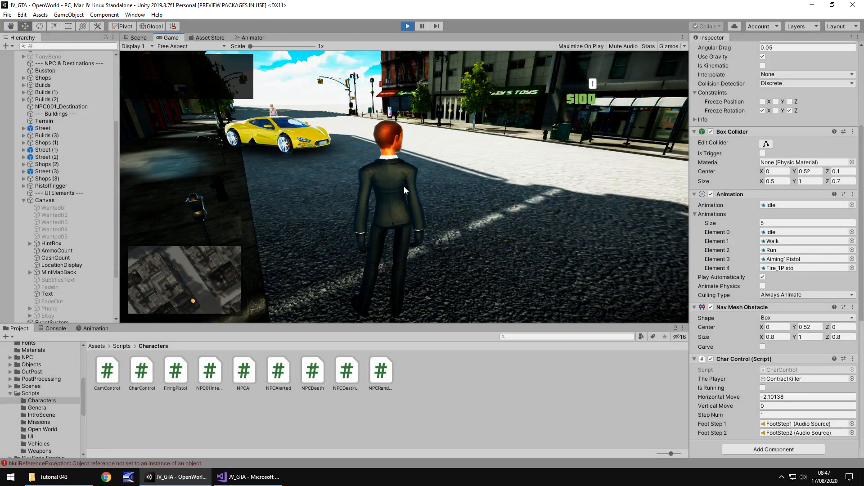
left_click(407, 26)
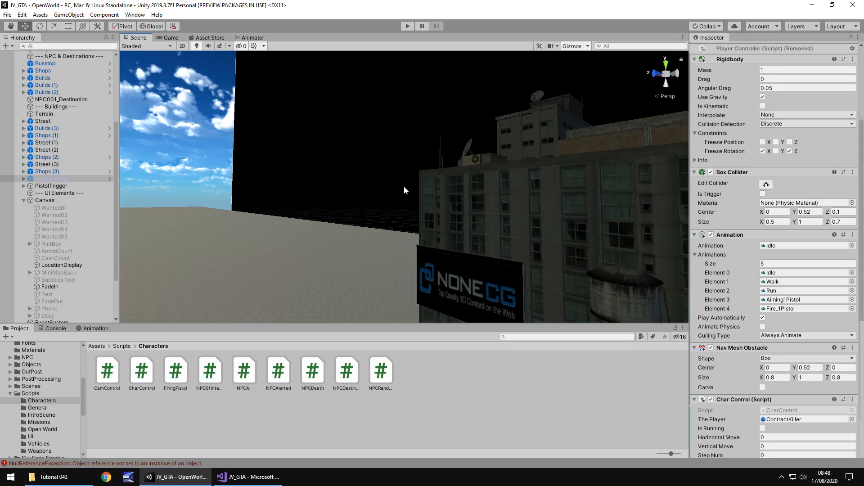
Step: Show SummerTownDisplay's Location Display settings in the Hierarchy
scroll("down", 3)
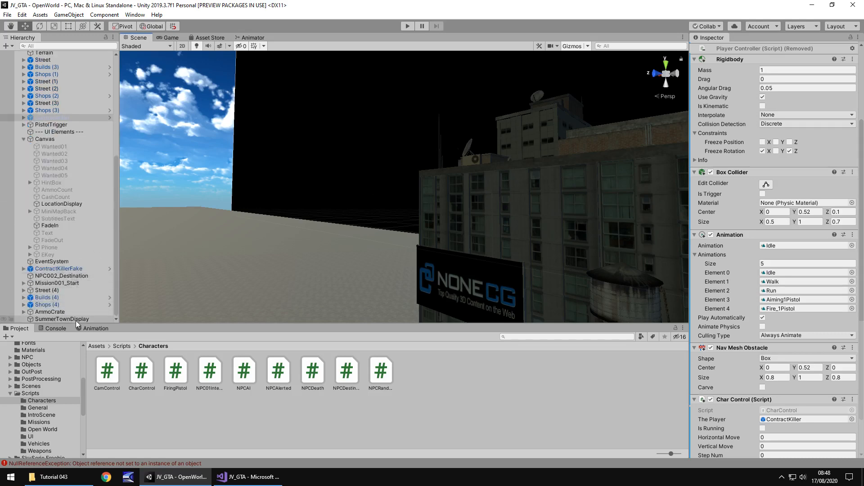
left_click(62, 319)
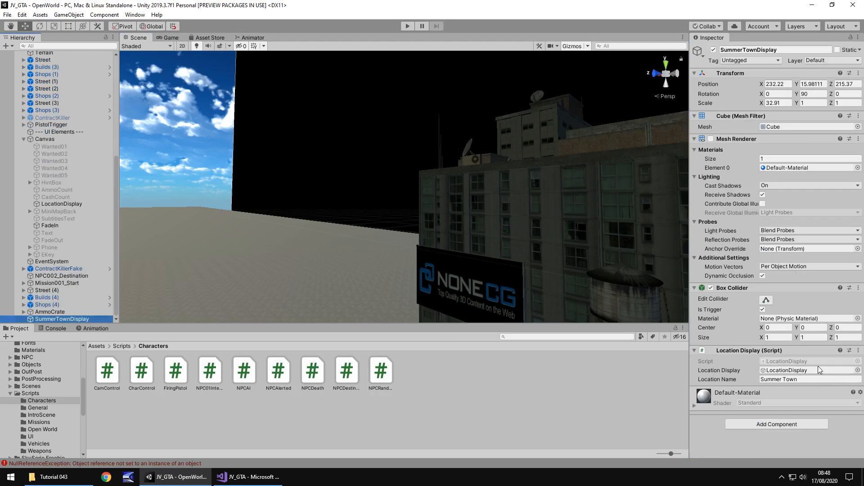